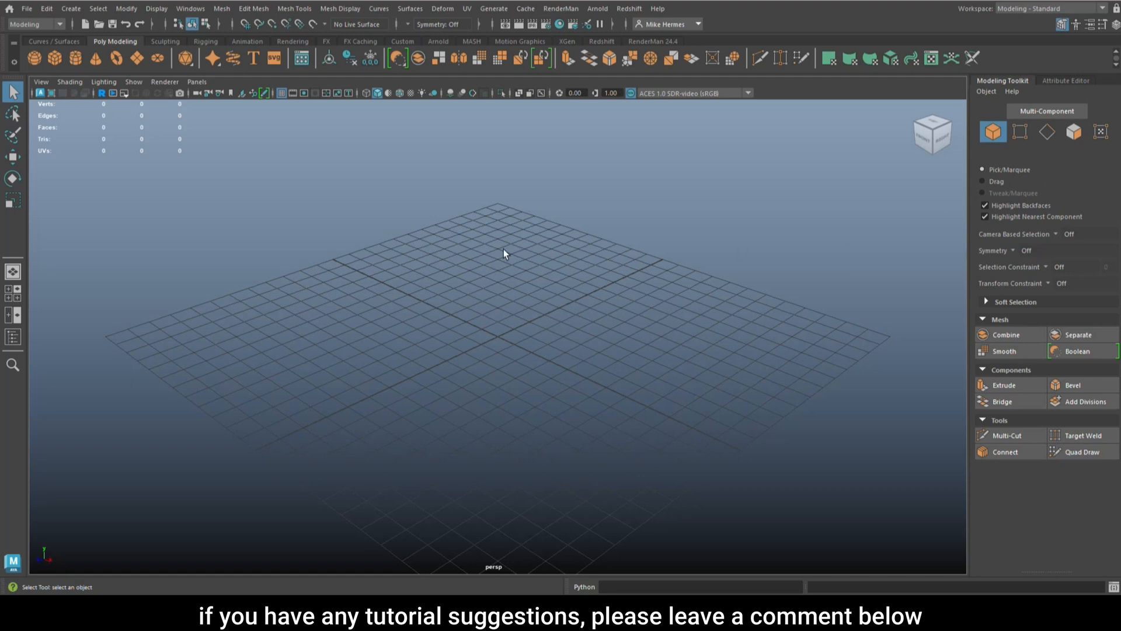
pyautogui.moveTo(743, 330)
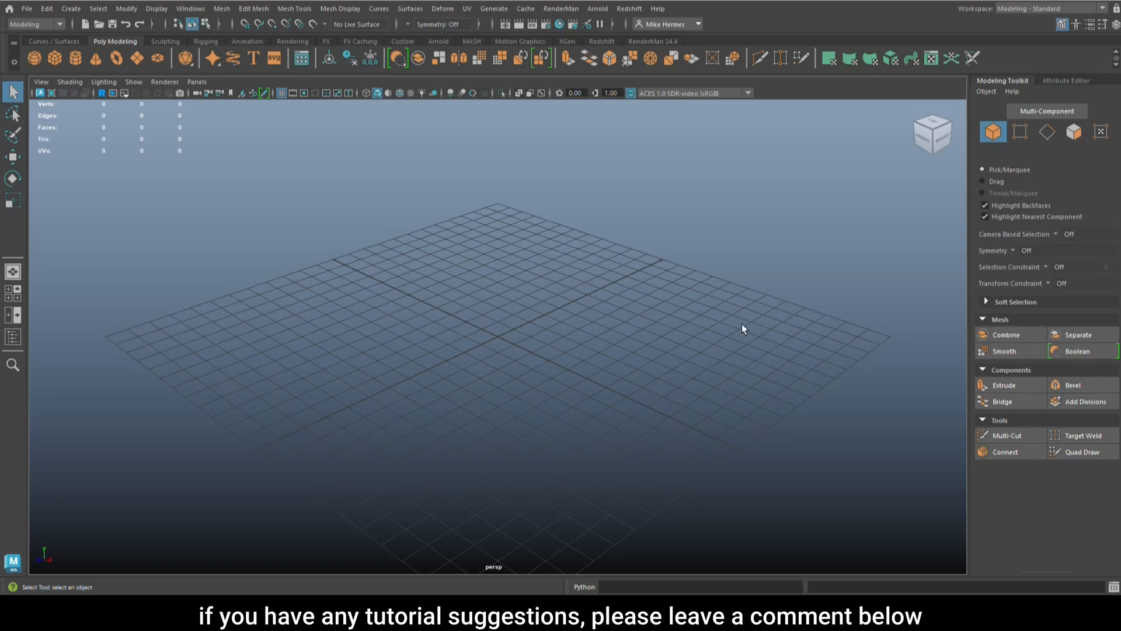
pyautogui.moveTo(552, 409)
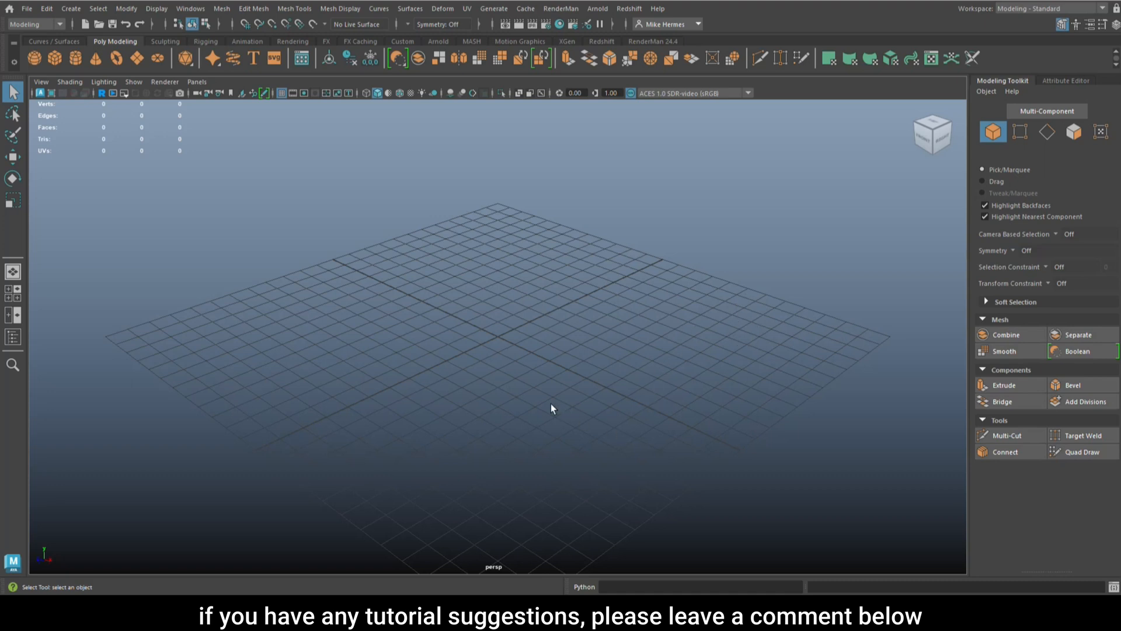
pyautogui.moveTo(570, 374)
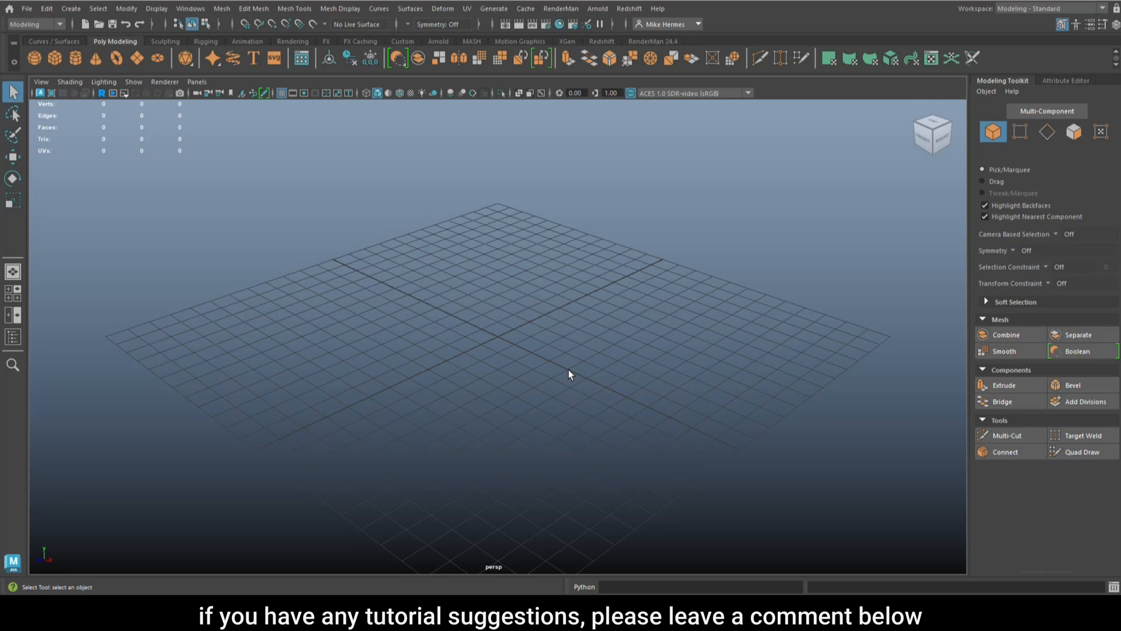
pyautogui.moveTo(565, 393)
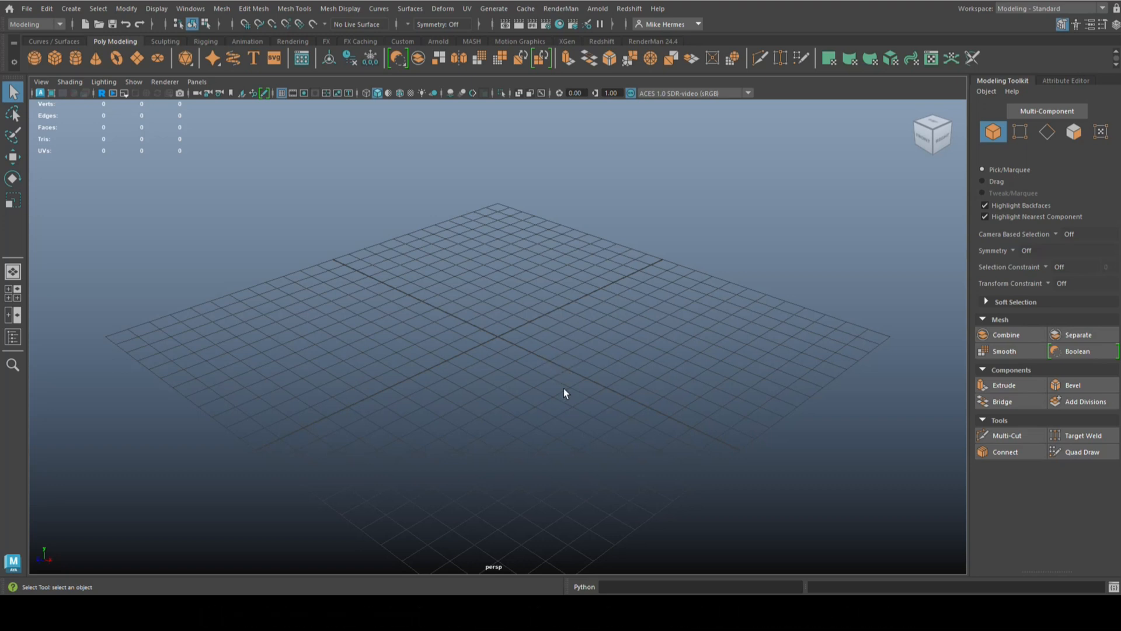
pyautogui.moveTo(642, 366)
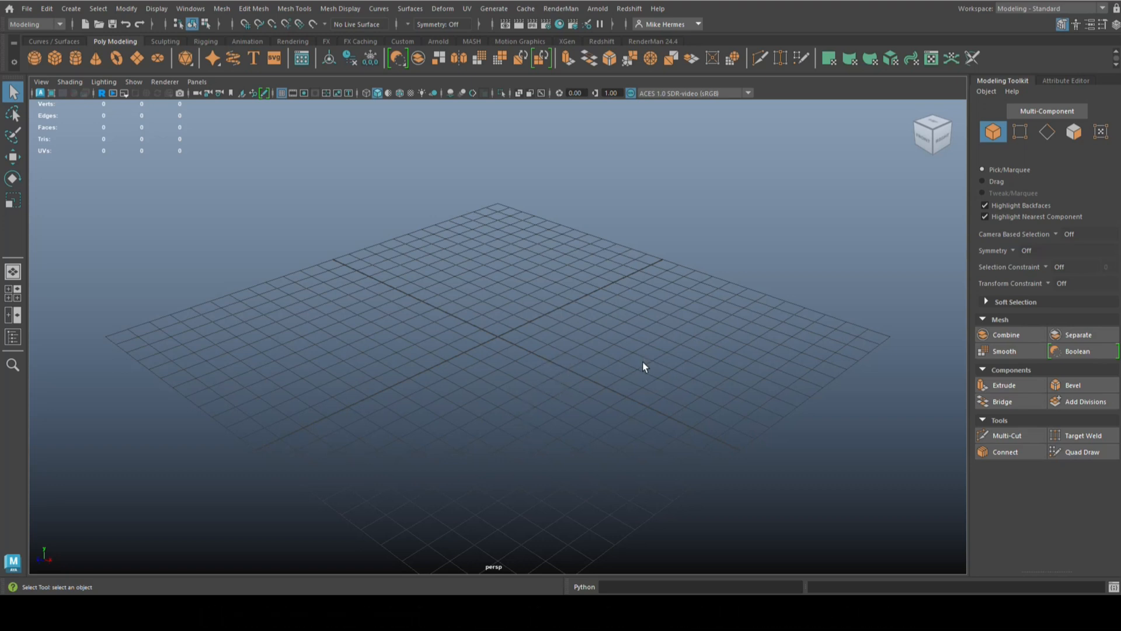
pyautogui.moveTo(410, 330)
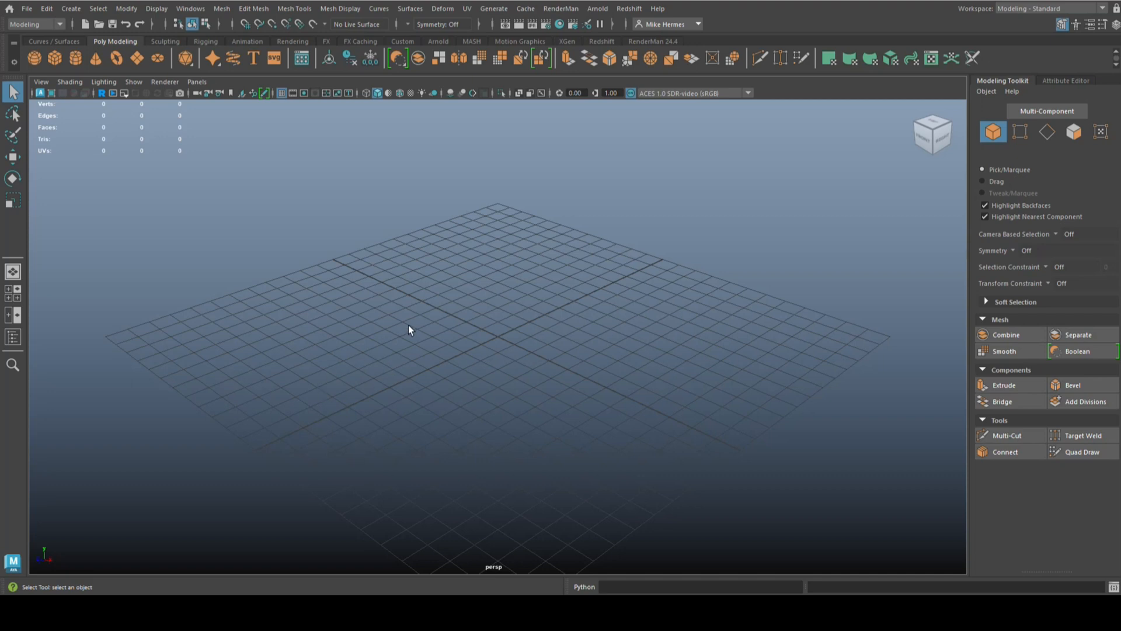
pyautogui.moveTo(418, 341)
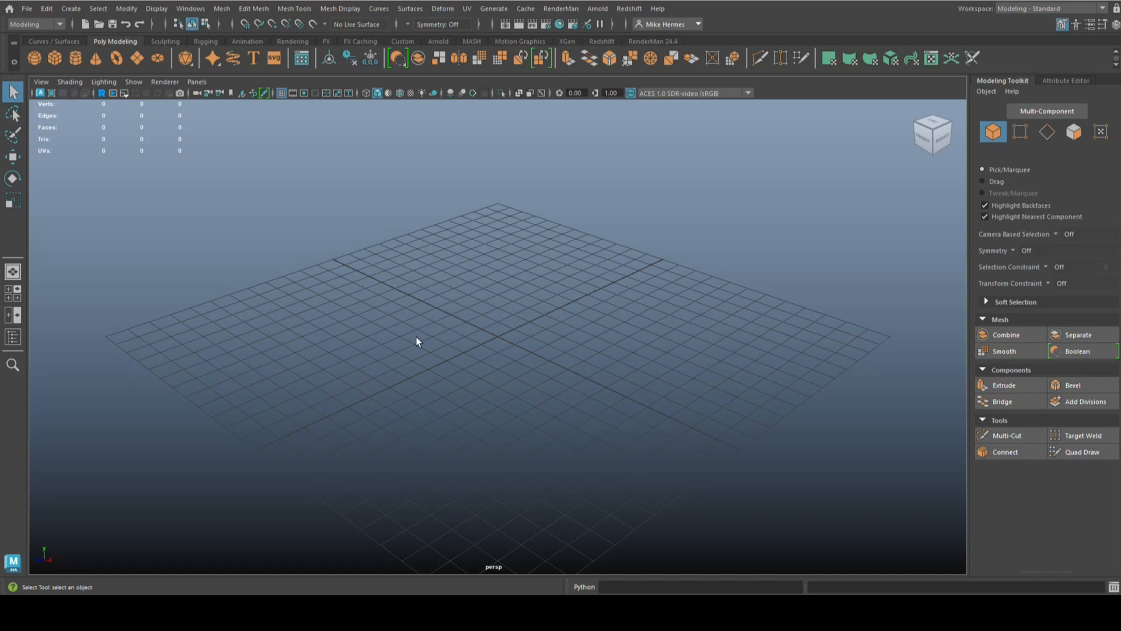
pyautogui.moveTo(429, 349)
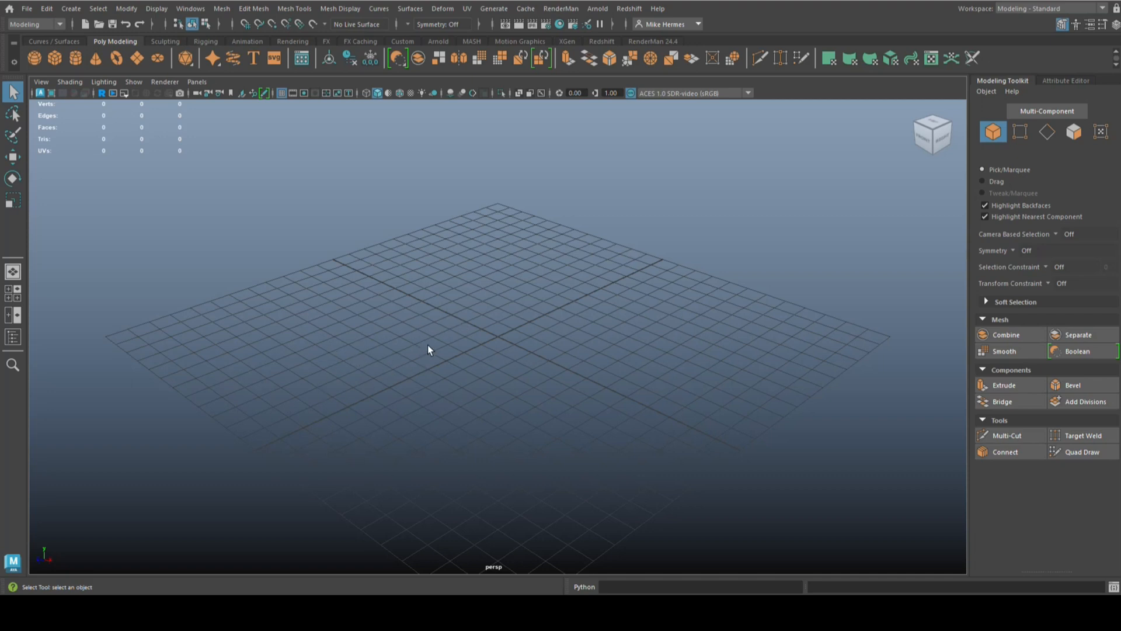
pyautogui.moveTo(457, 331)
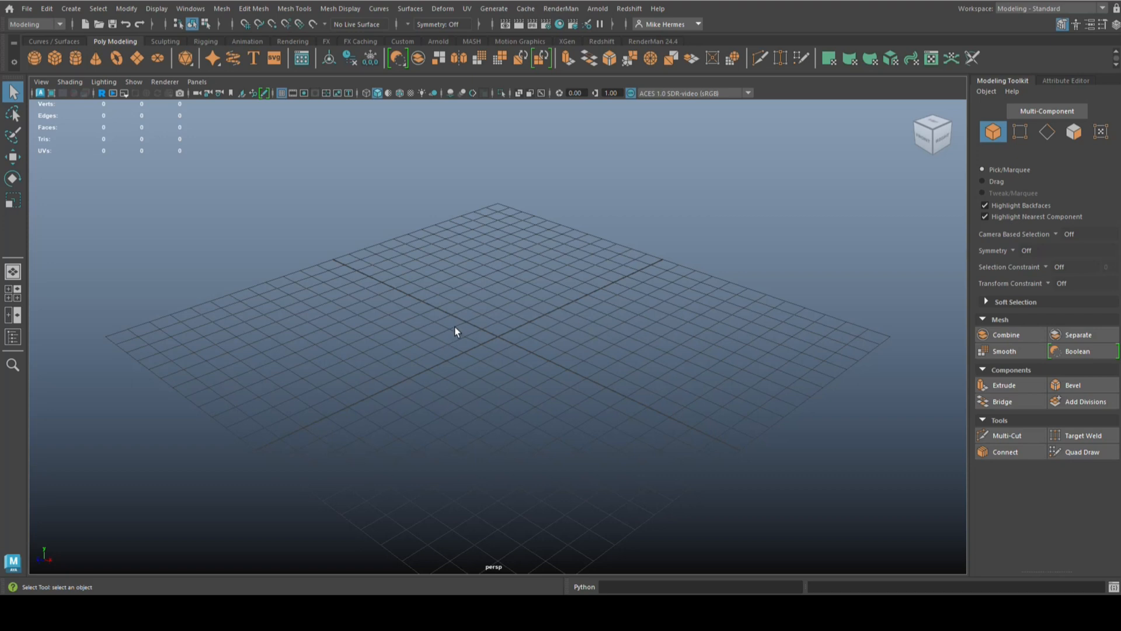
pyautogui.moveTo(346, 336)
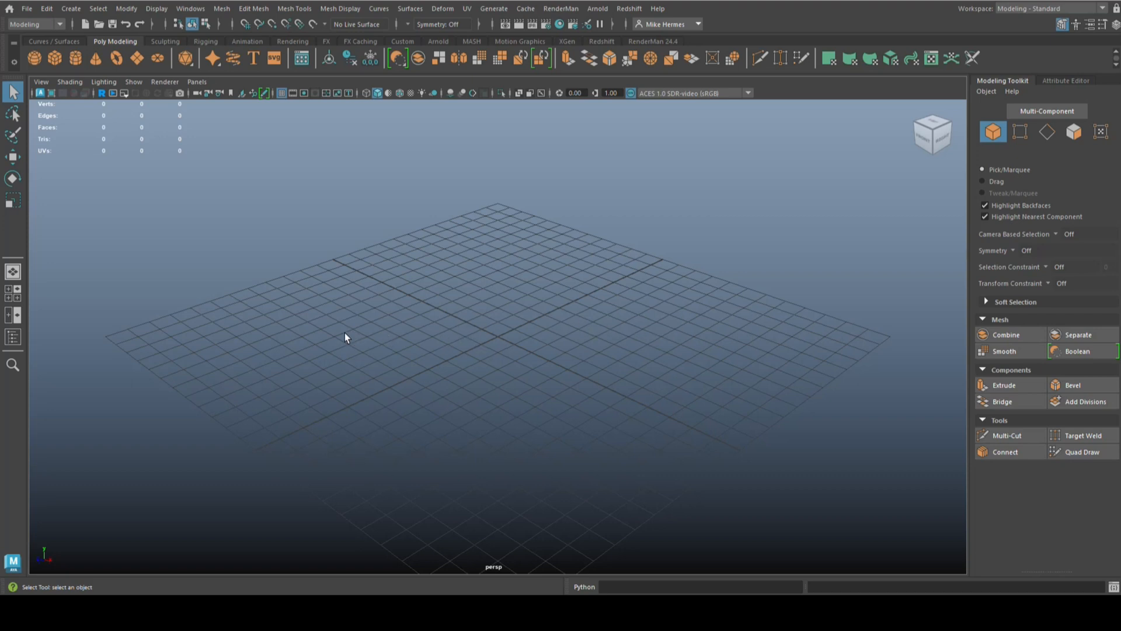
pyautogui.moveTo(270, 380)
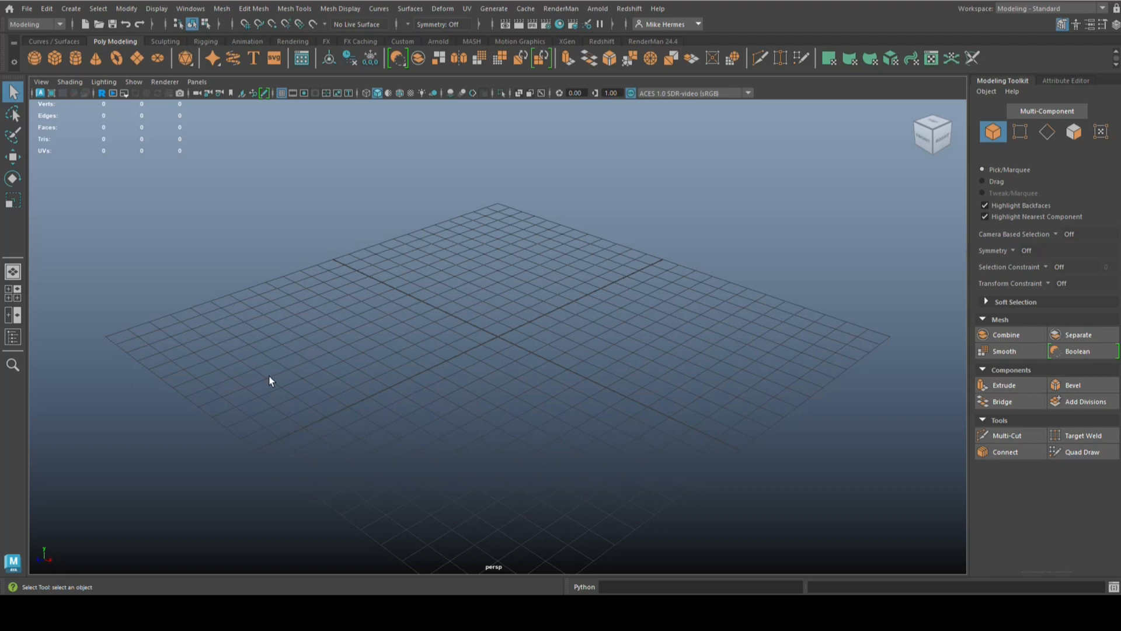
pyautogui.moveTo(854, 86)
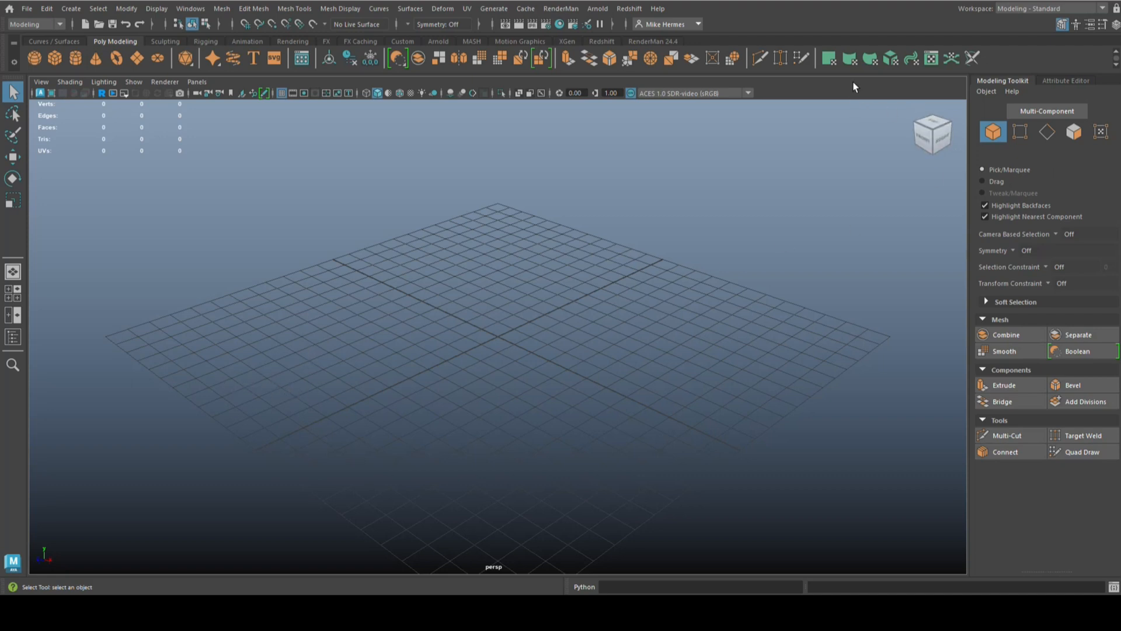
pyautogui.moveTo(971, 17)
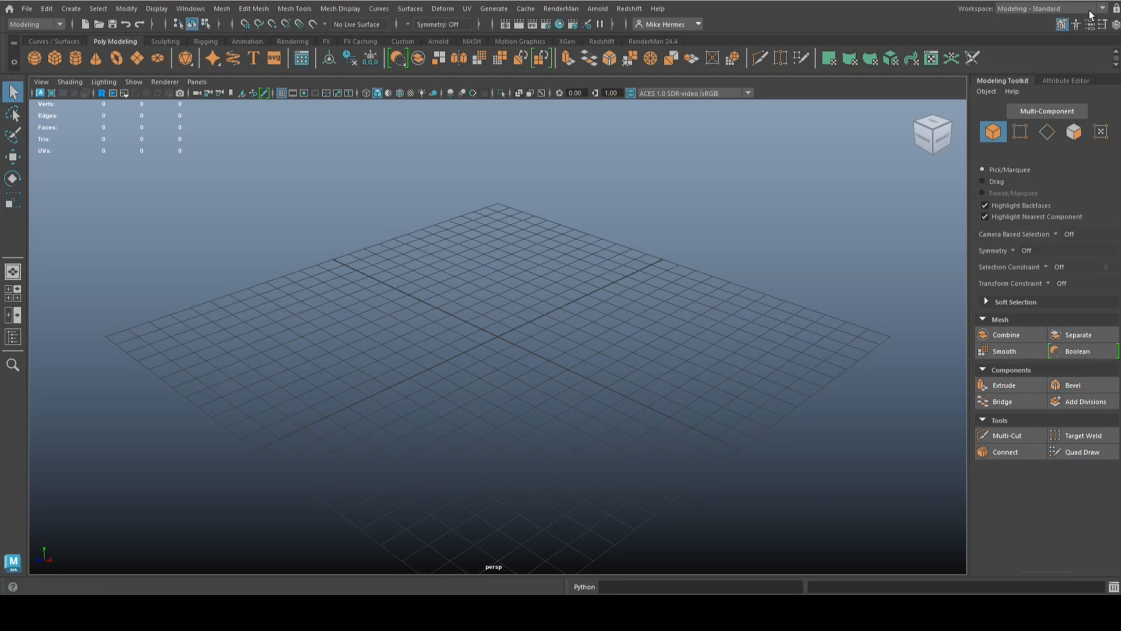
# Choose the Animation workspace from the Workspace dropdown at top right
pyautogui.click(1103, 9)
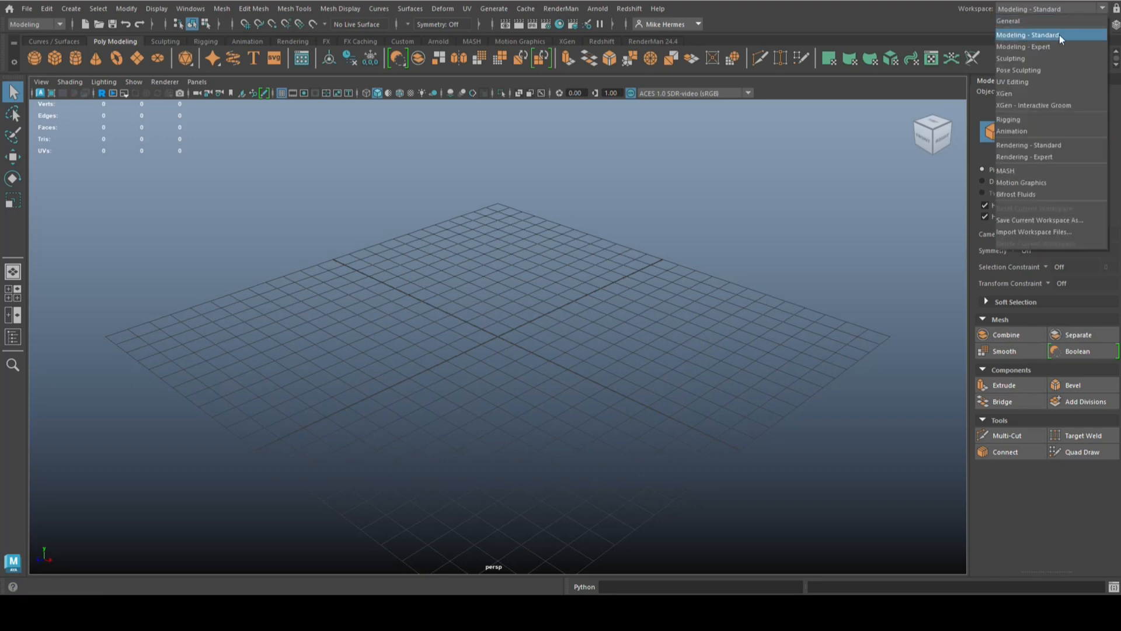
pyautogui.moveTo(1030, 130)
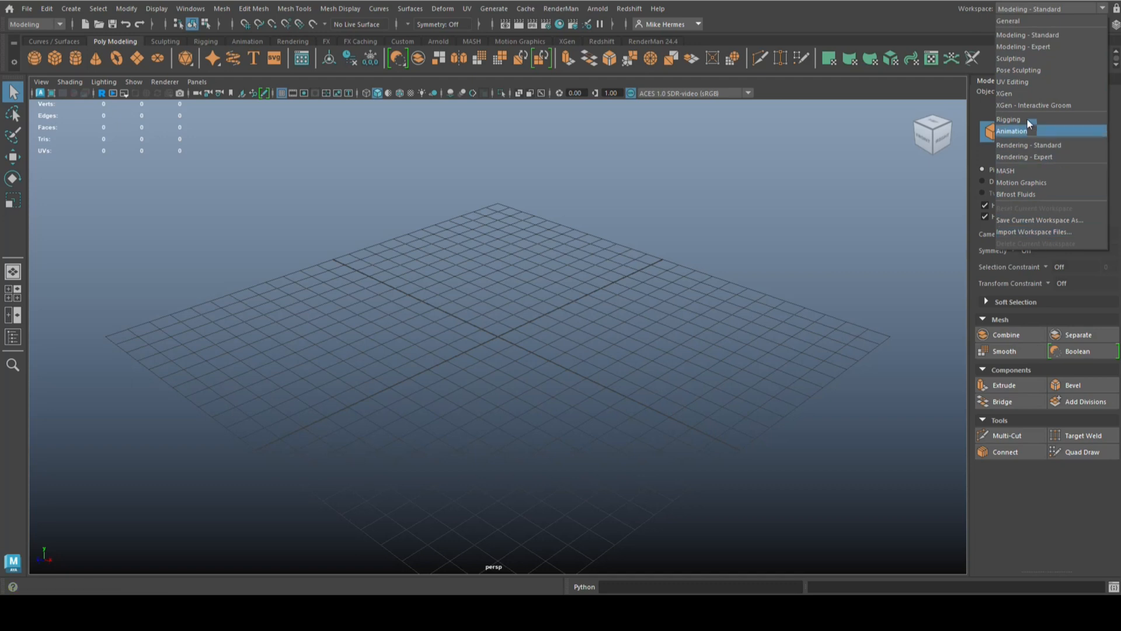
pyautogui.moveTo(1040, 34)
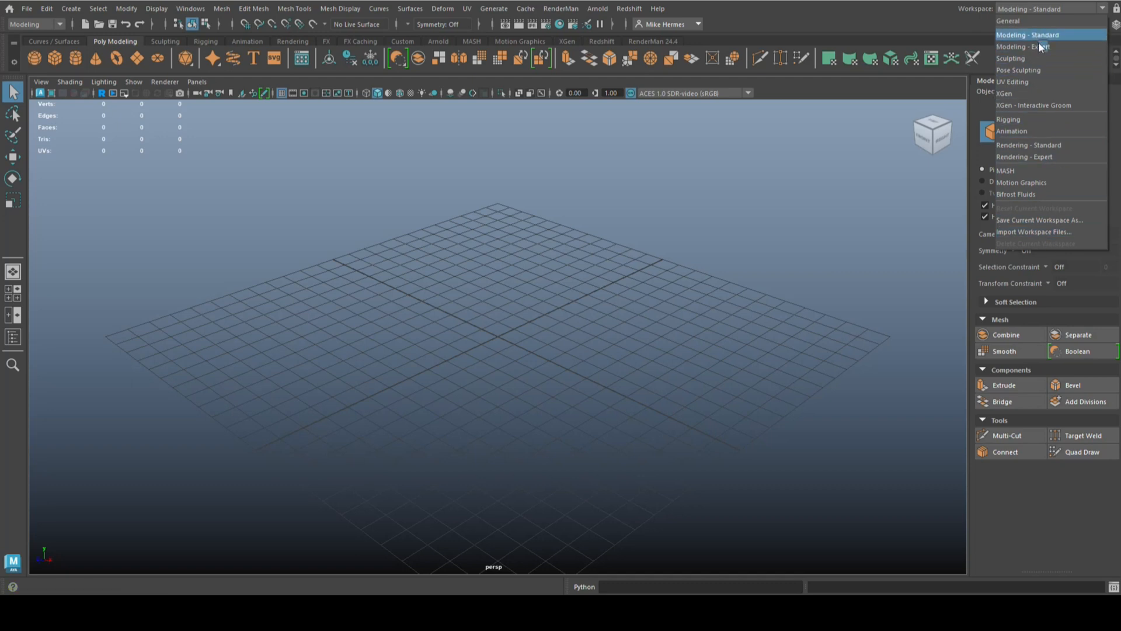
pyautogui.click(1011, 131)
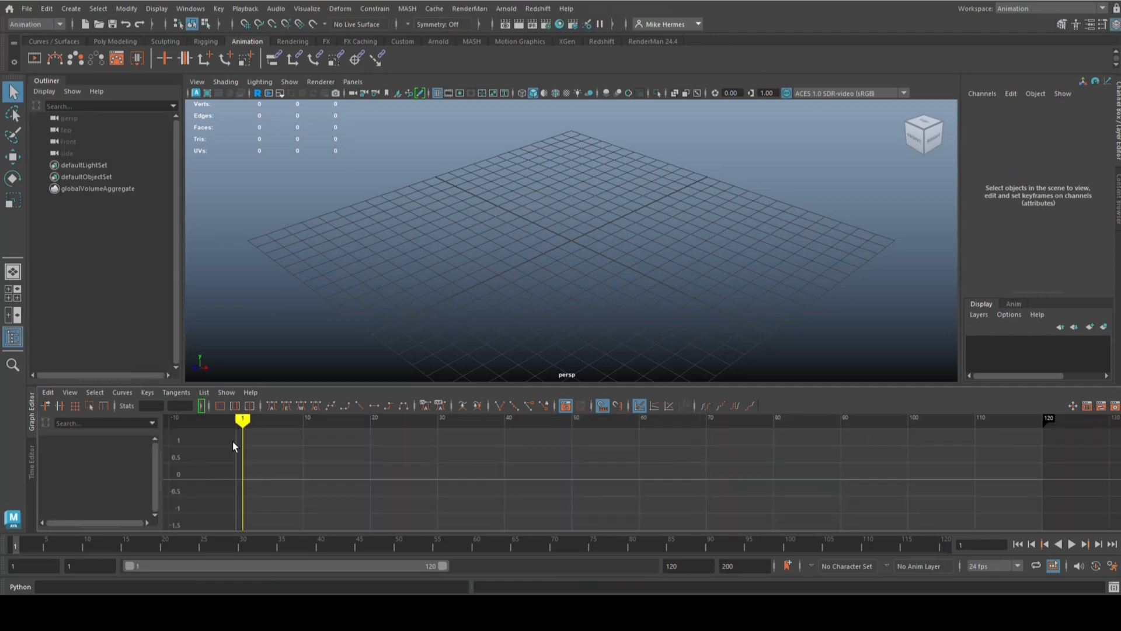
pyautogui.moveTo(719, 275)
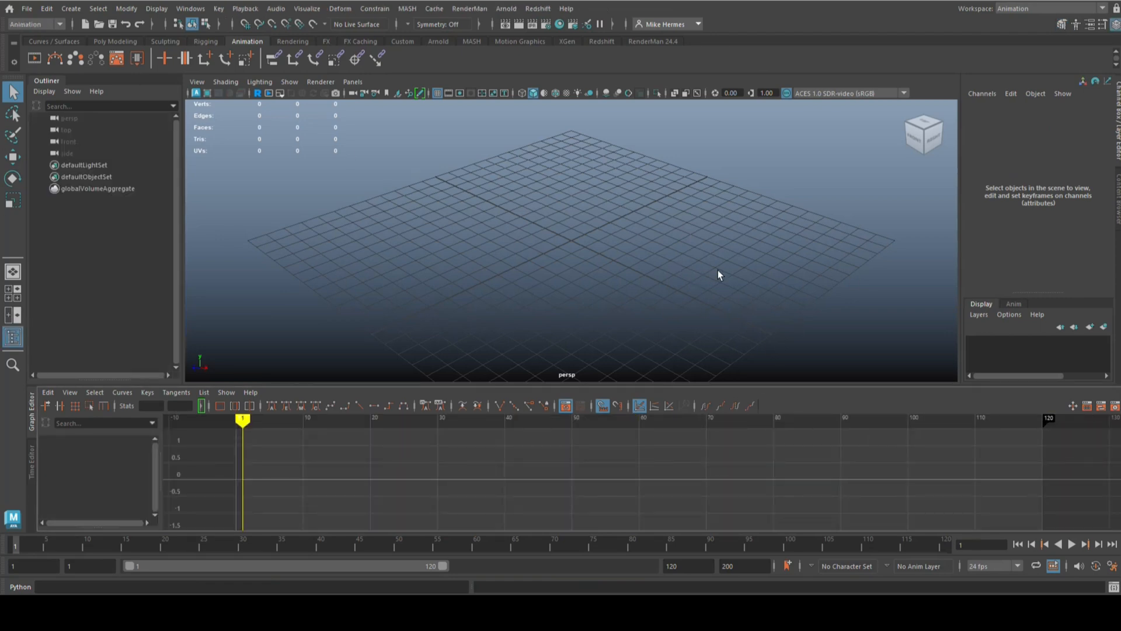
pyautogui.moveTo(805, 265)
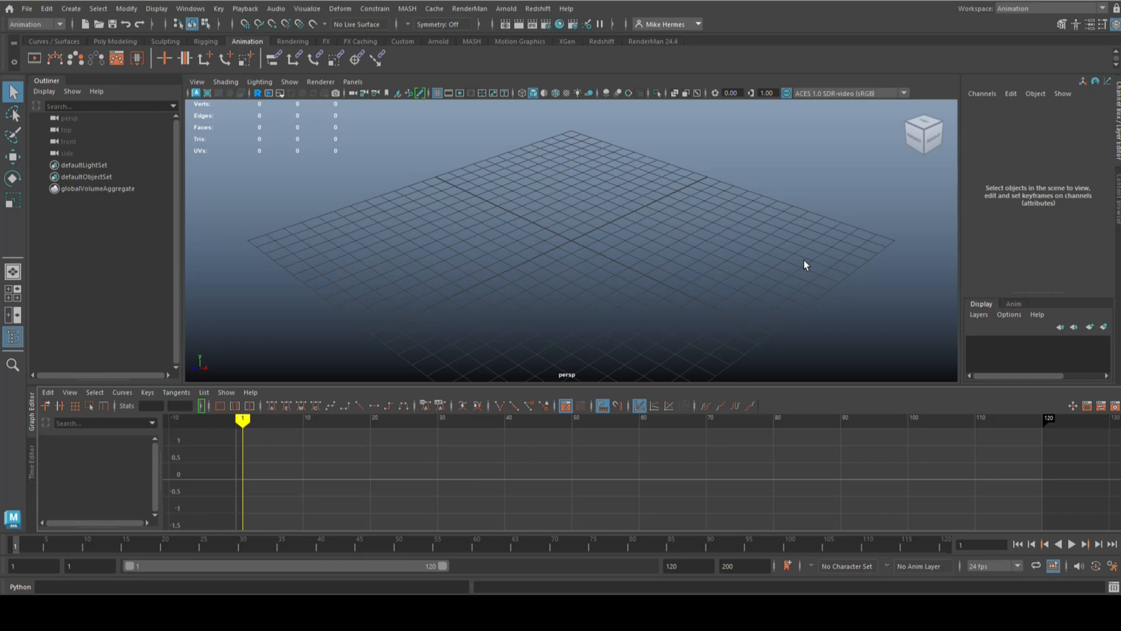
pyautogui.moveTo(246, 476)
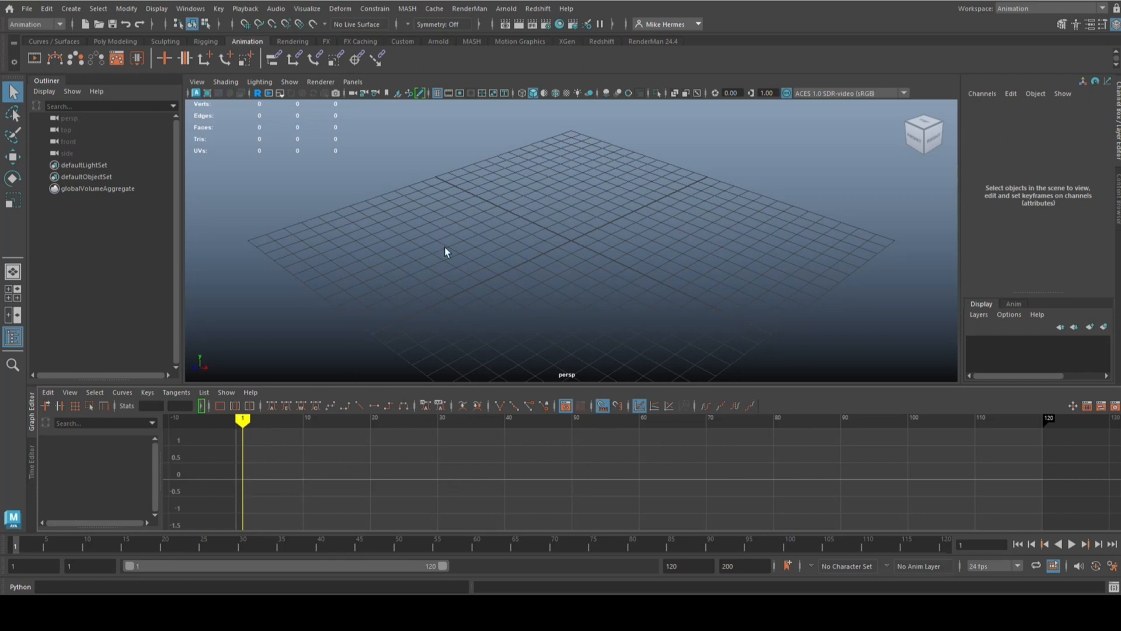
pyautogui.moveTo(683, 279)
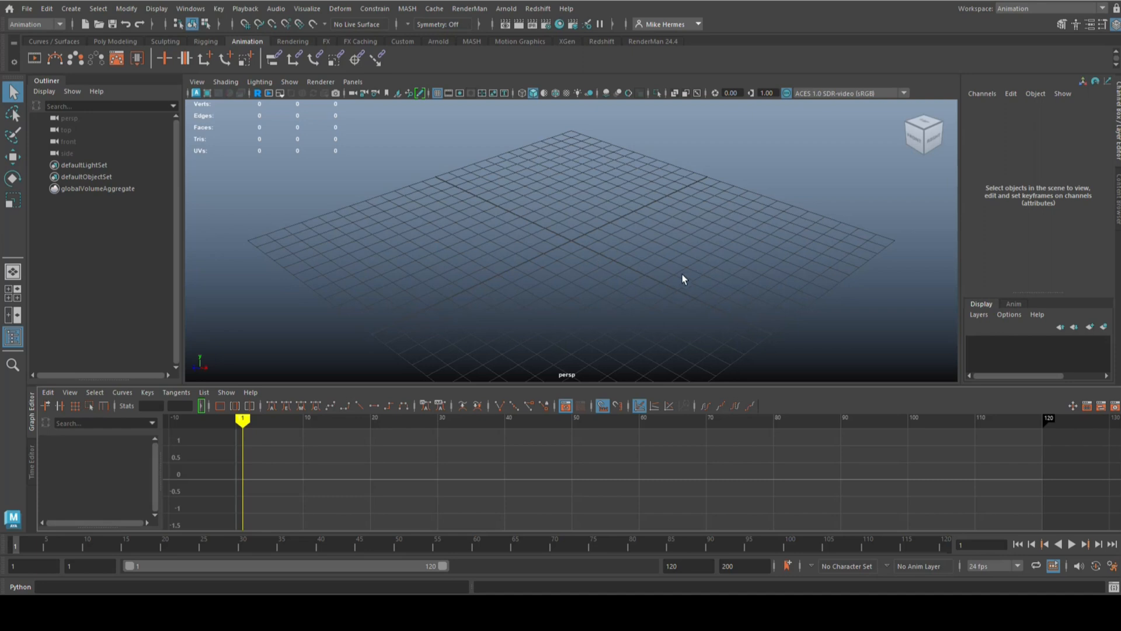
# Cycle the workspace through Modeling - Standard and Modeling - Expert, ending on General
pyautogui.click(1103, 8)
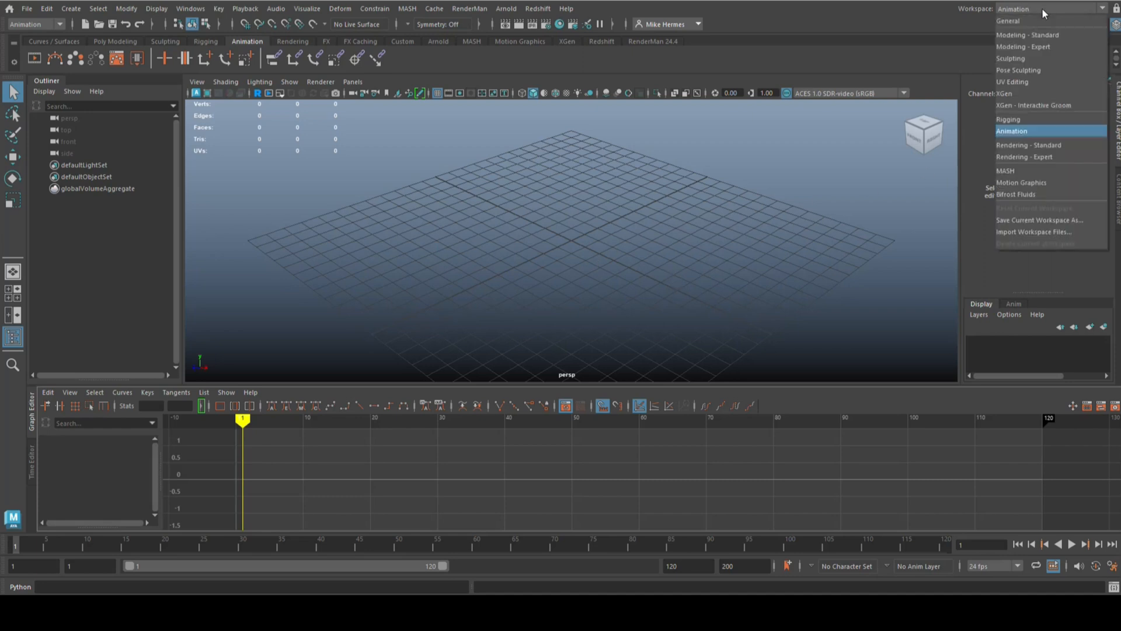
pyautogui.moveTo(1051, 34)
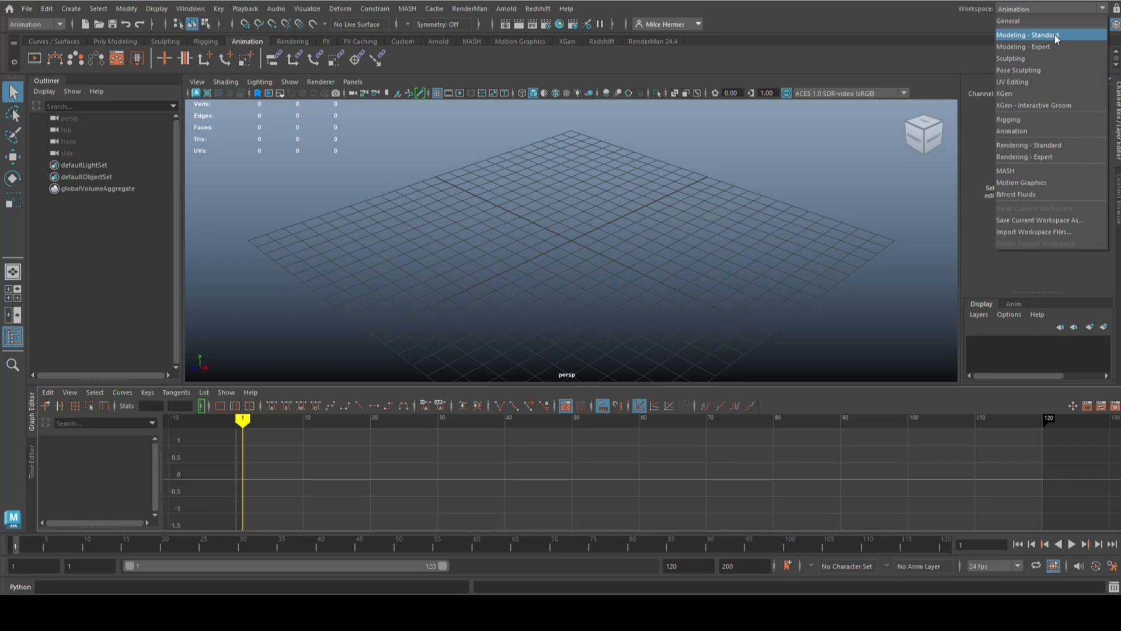
pyautogui.click(1027, 34)
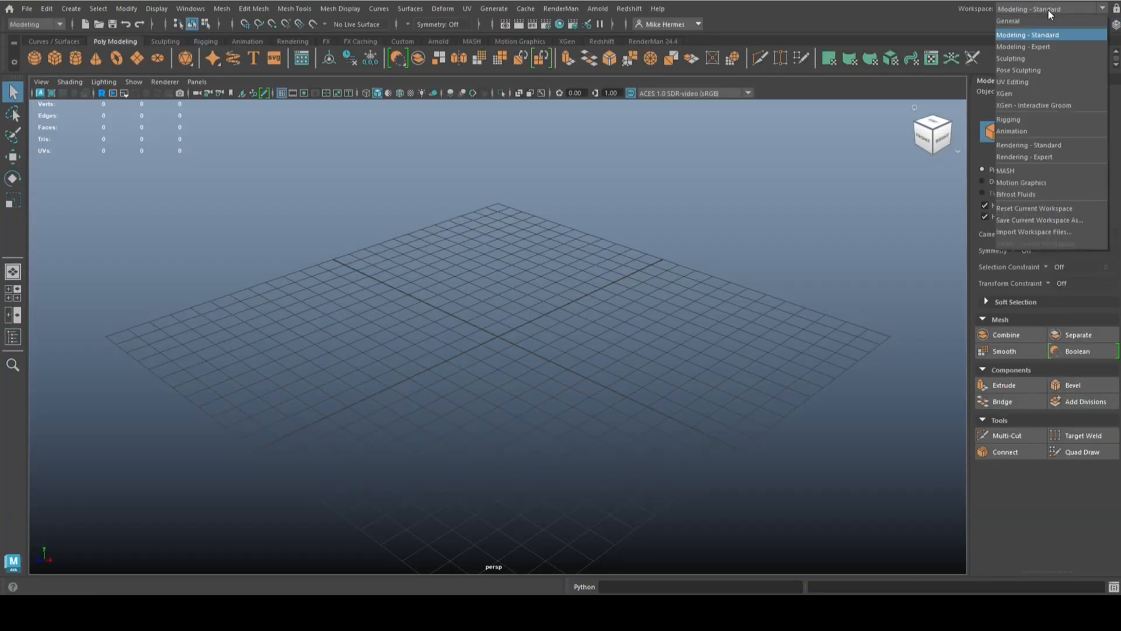
pyautogui.click(1023, 47)
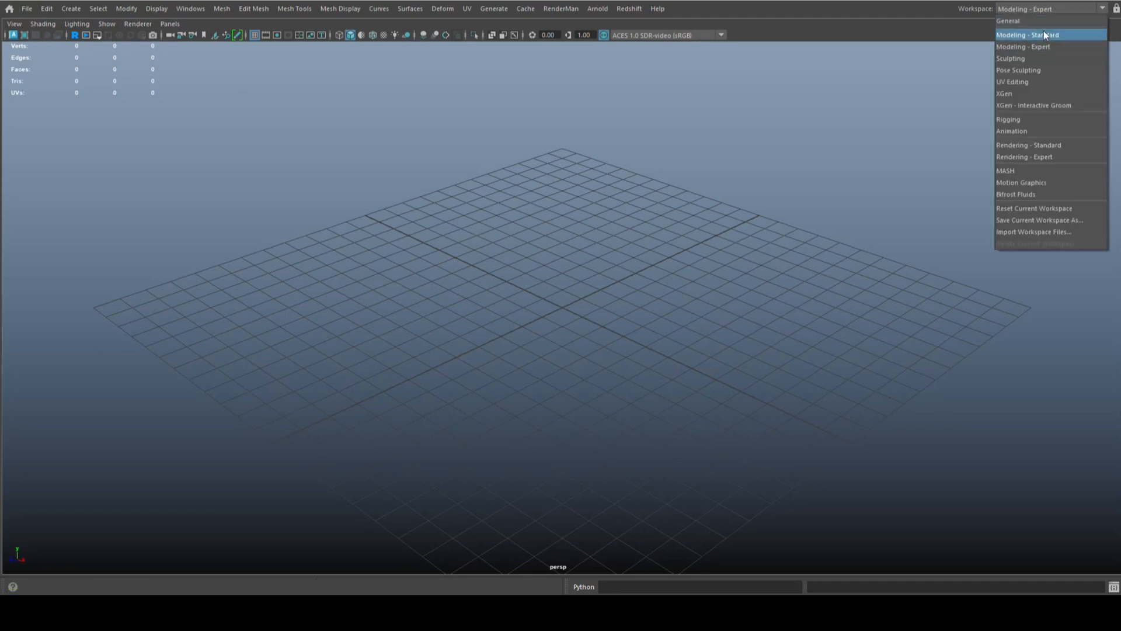
pyautogui.click(1007, 21)
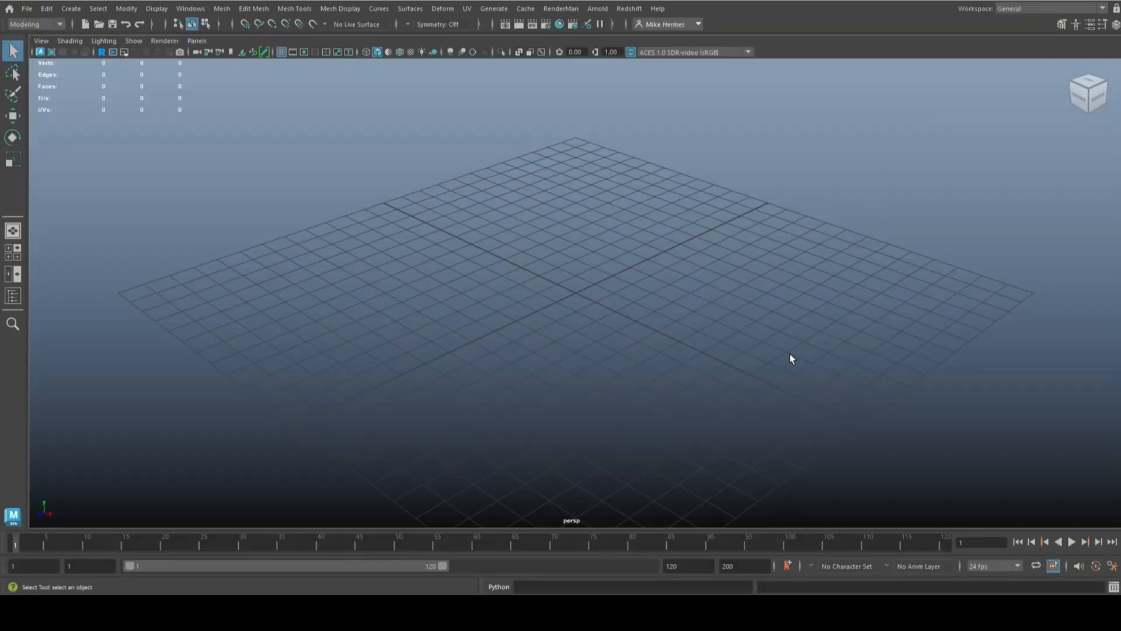
pyautogui.moveTo(743, 288)
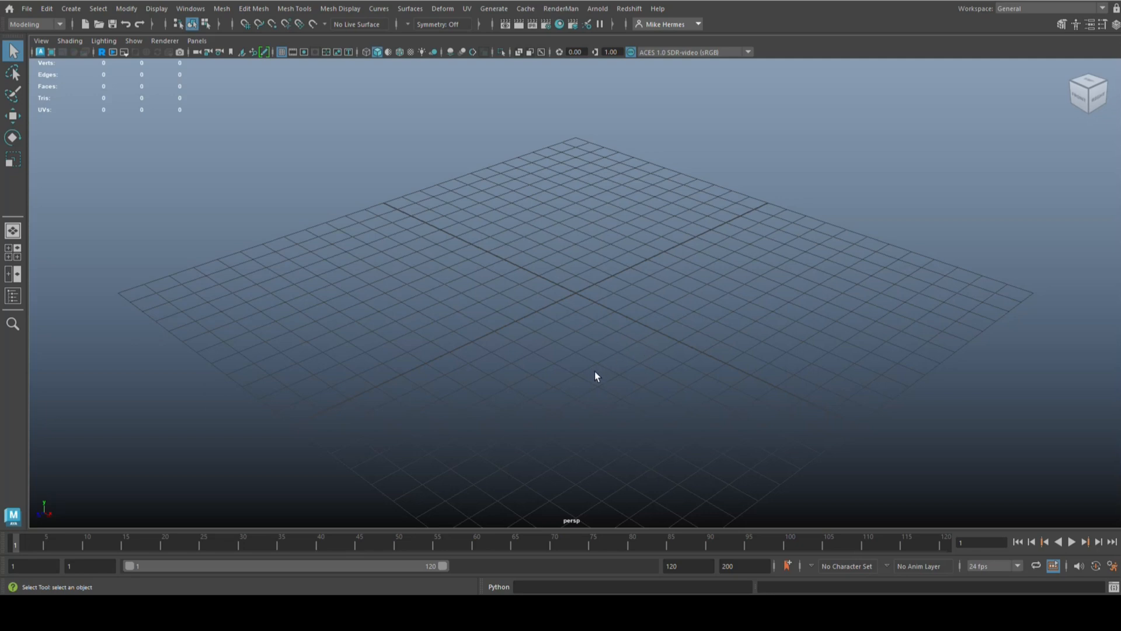
pyautogui.moveTo(531, 300)
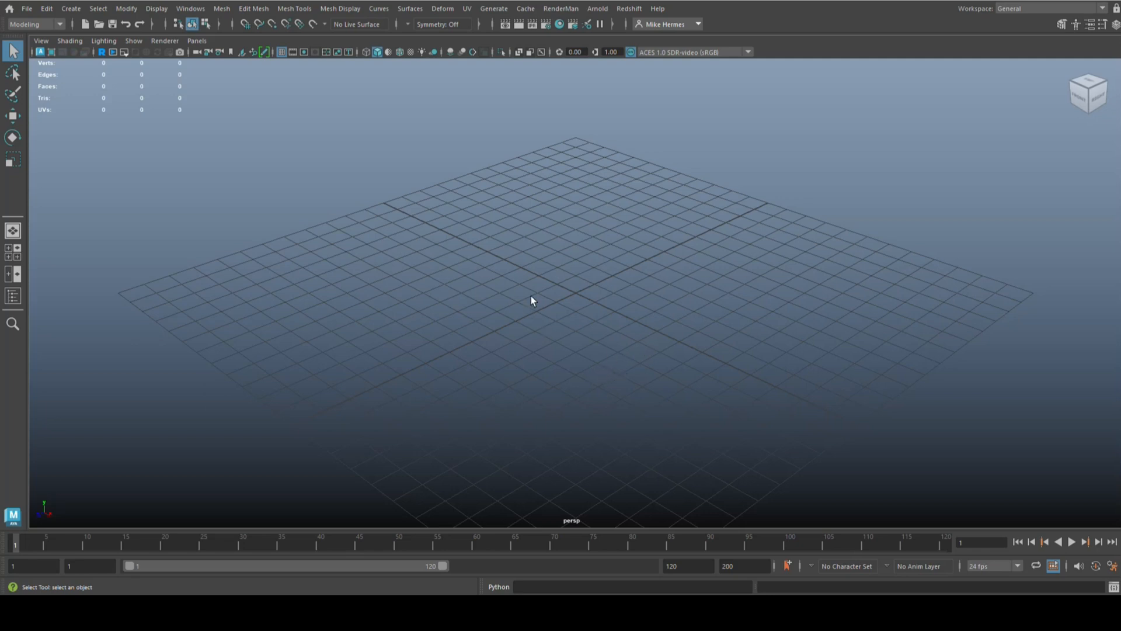
pyautogui.moveTo(764, 278)
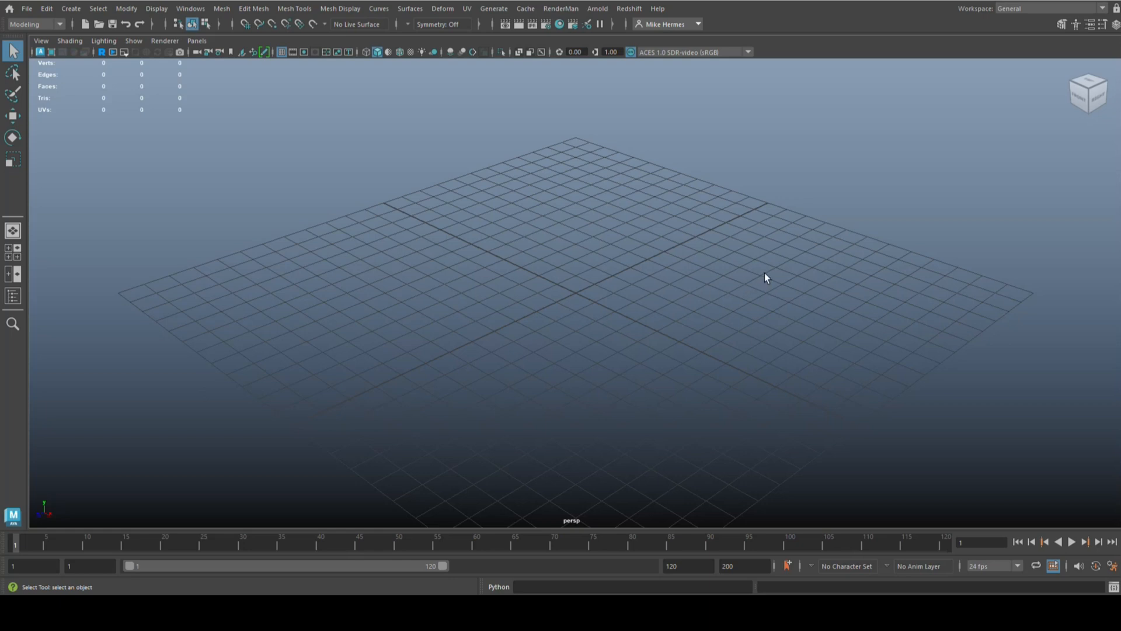
pyautogui.moveTo(149, 266)
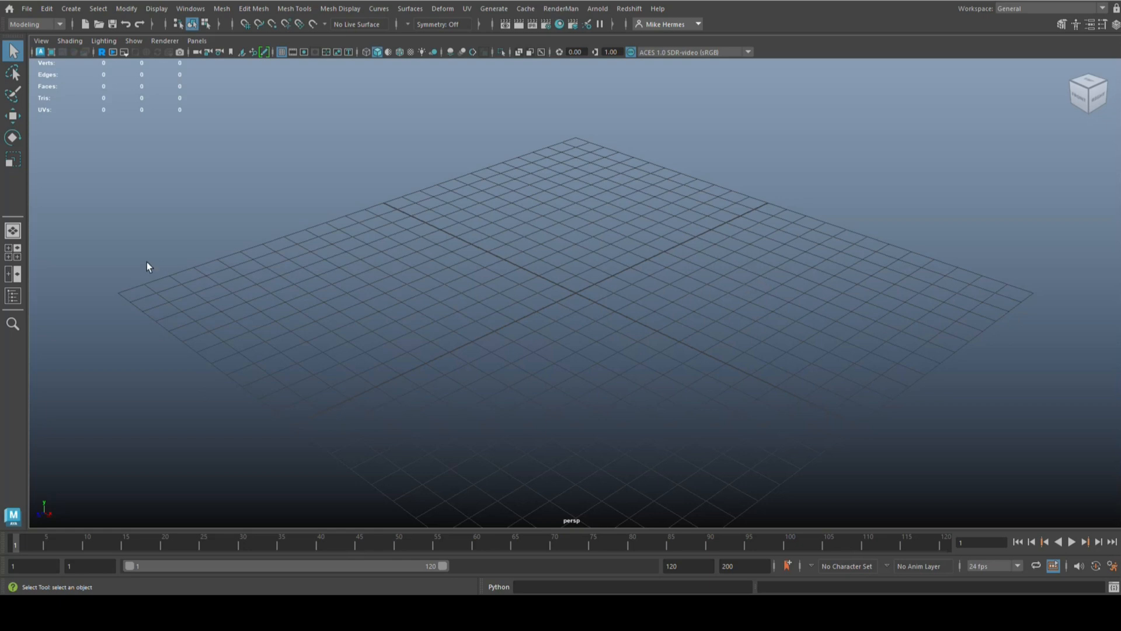
pyautogui.moveTo(5, 27)
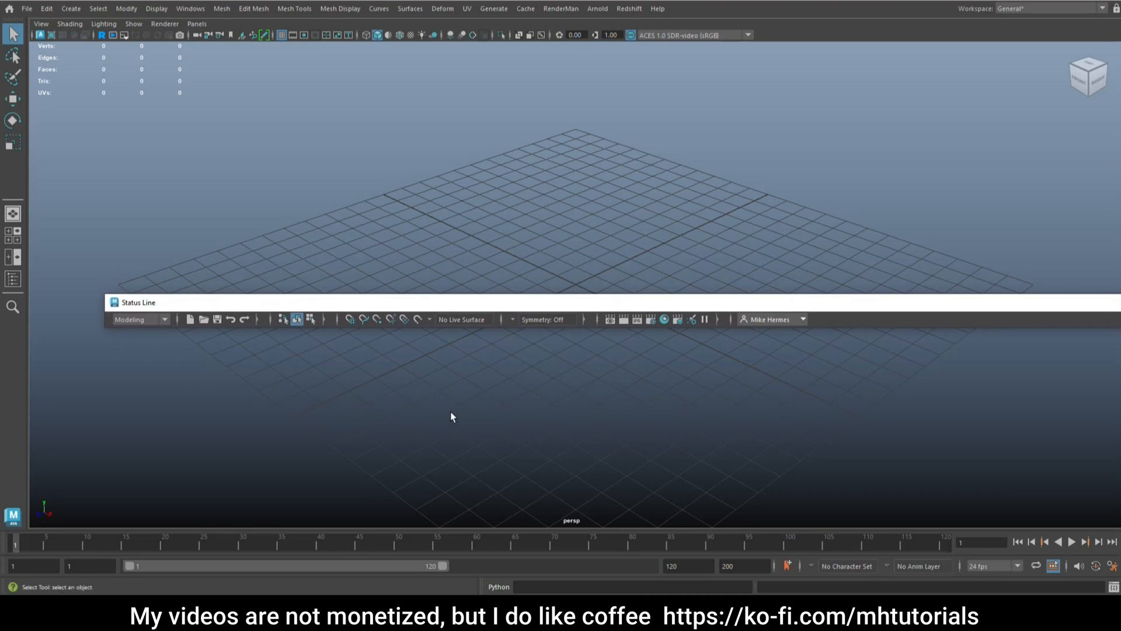
pyautogui.moveTo(4, 548)
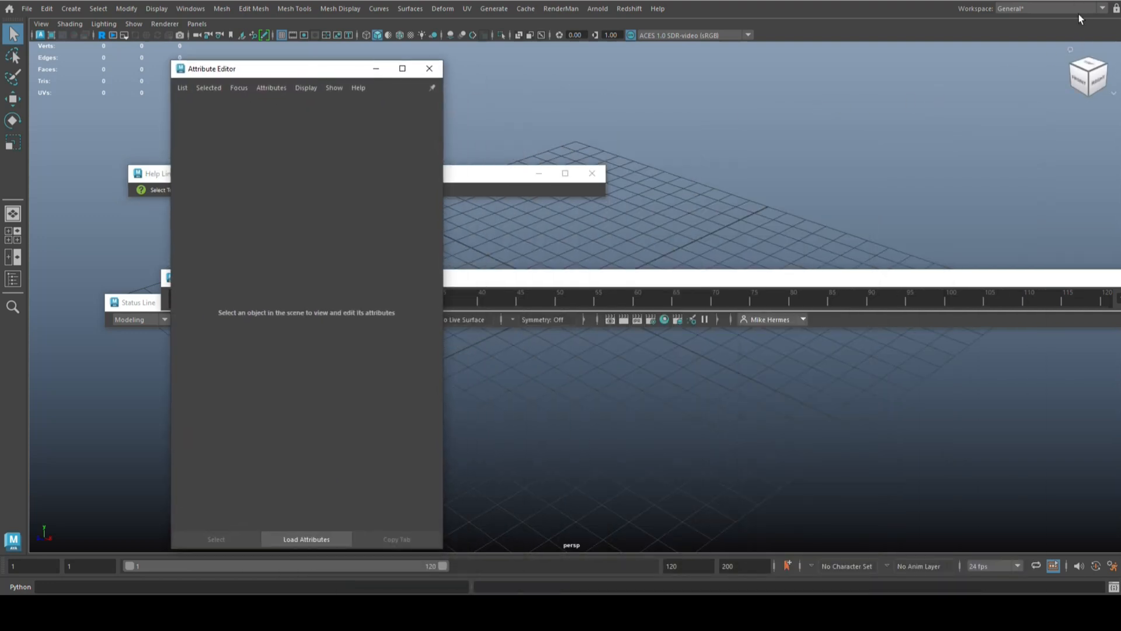
# Show the Channel Box / Layer Editor panel in the General workspace
pyautogui.click(1103, 33)
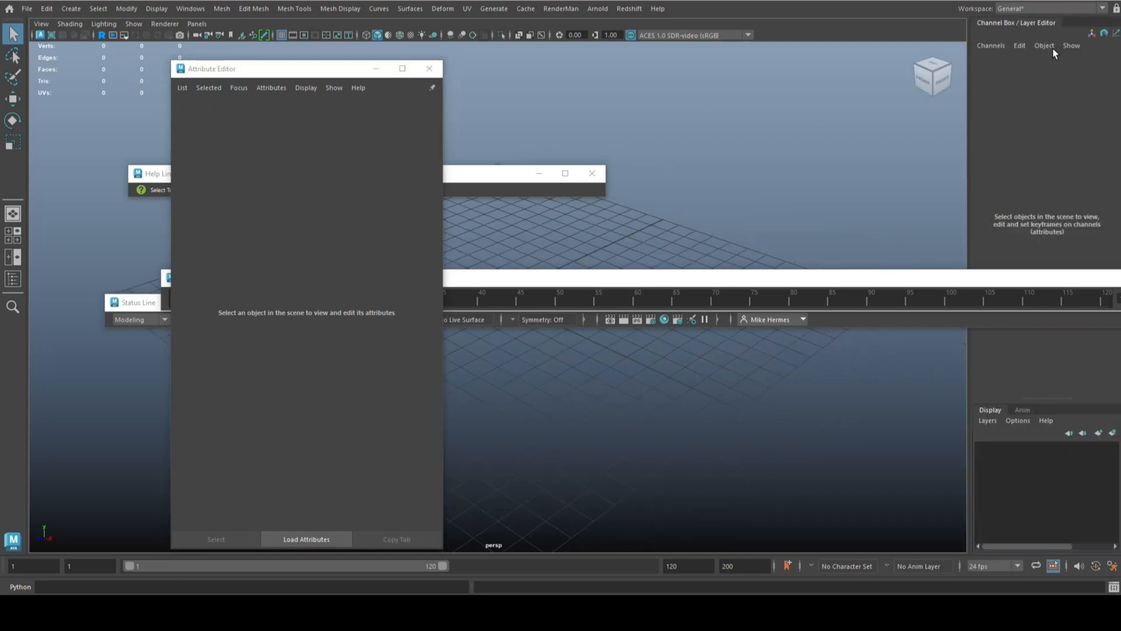
pyautogui.moveTo(997, 27)
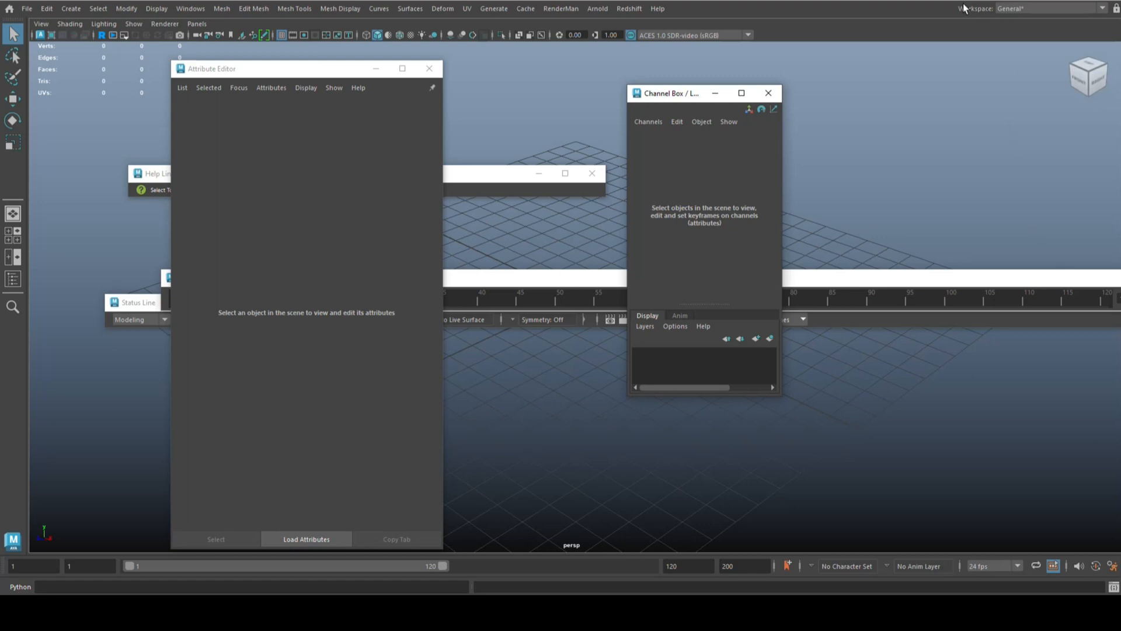
pyautogui.moveTo(1005, 181)
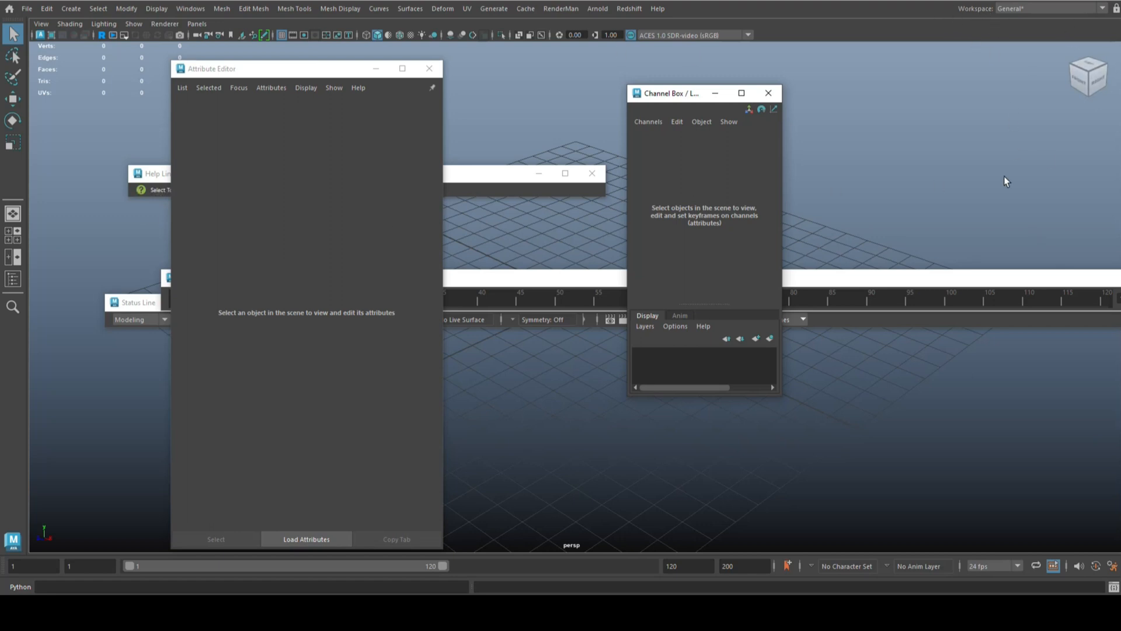
# Reset the current General workspace to its default docked layout, then browse the Windows menu
pyautogui.click(1101, 8)
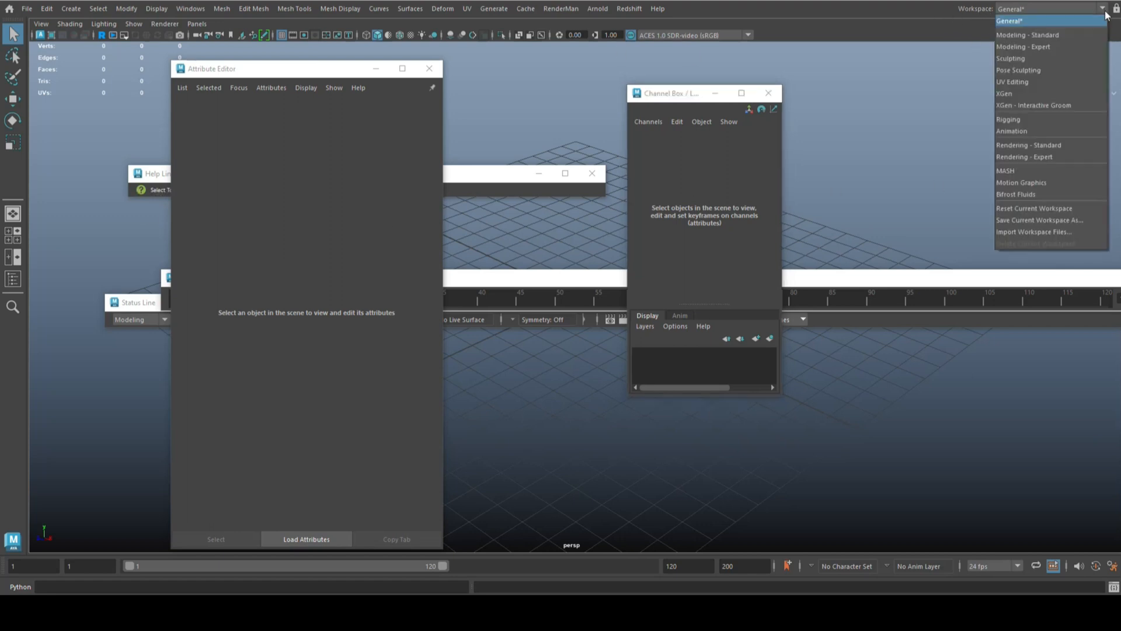
pyautogui.moveTo(1033, 208)
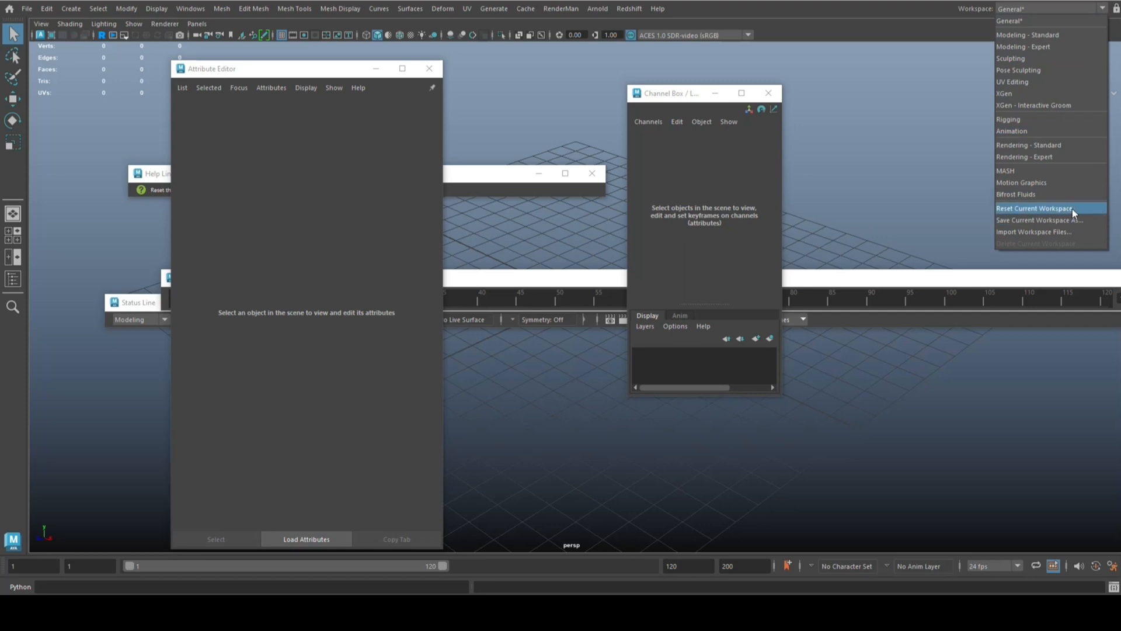
pyautogui.click(1033, 208)
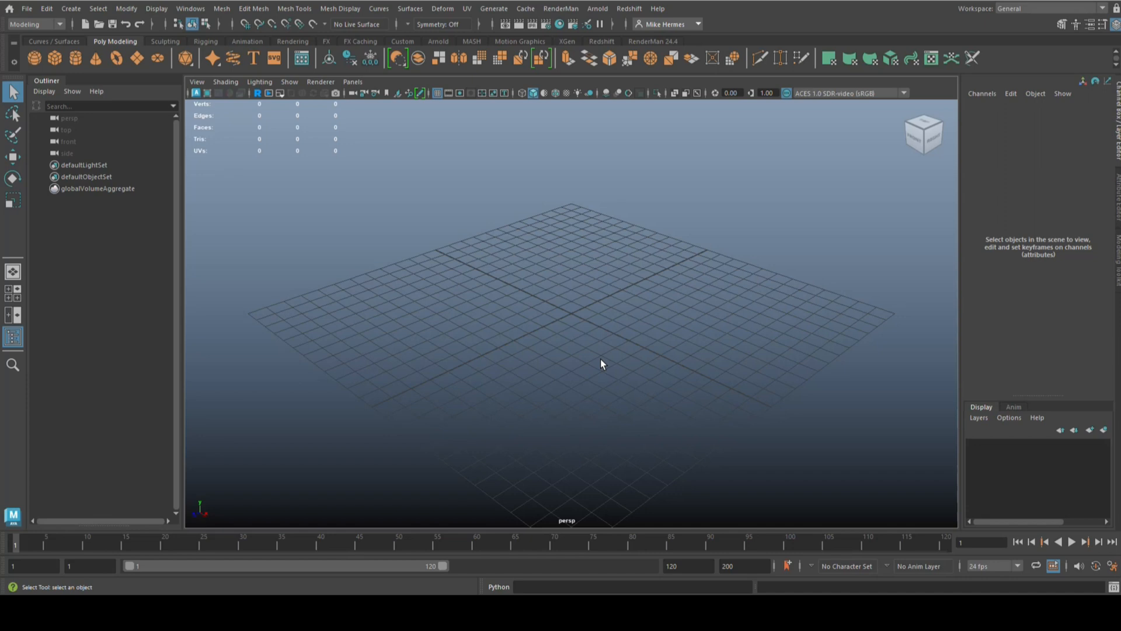
pyautogui.moveTo(872, 189)
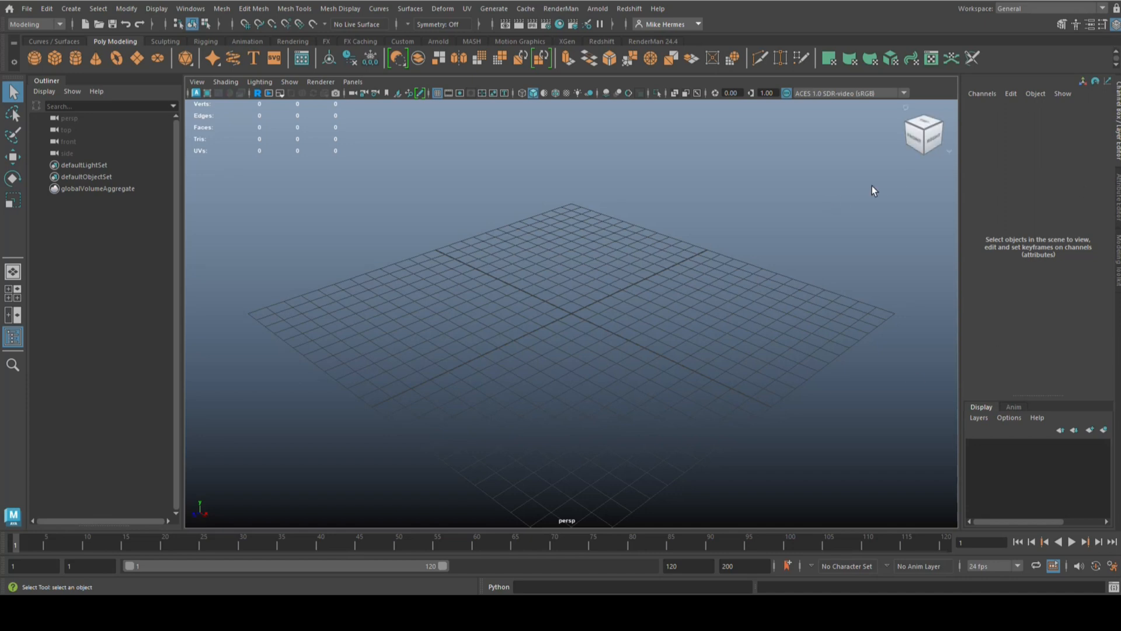
pyautogui.moveTo(747, 347)
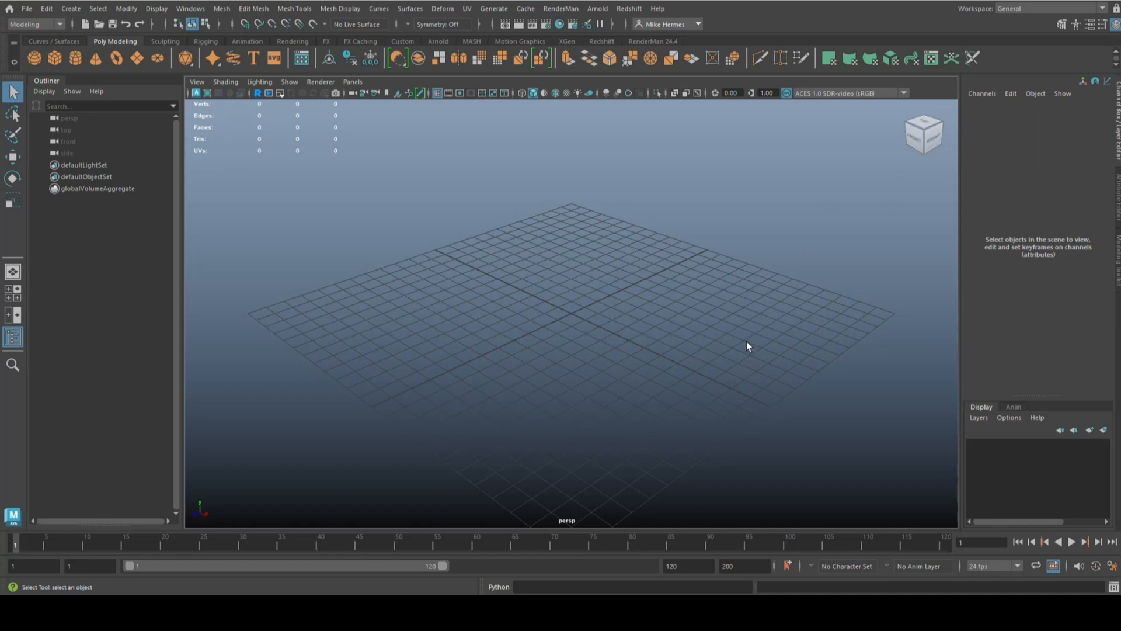
pyautogui.moveTo(729, 323)
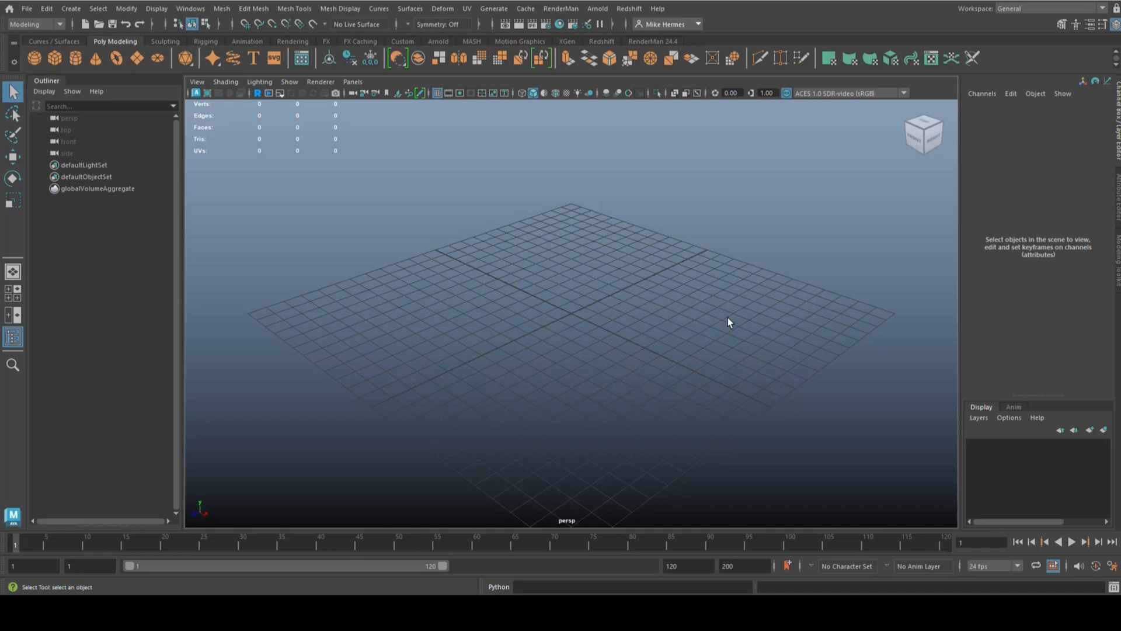
pyautogui.click(190, 8)
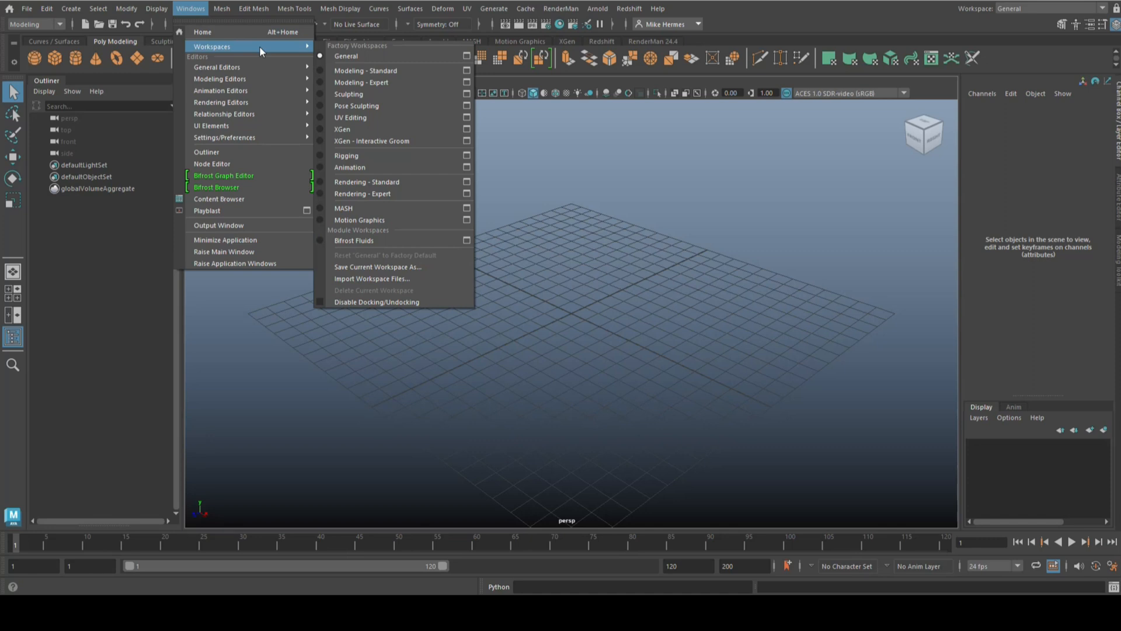
pyautogui.moveTo(357, 116)
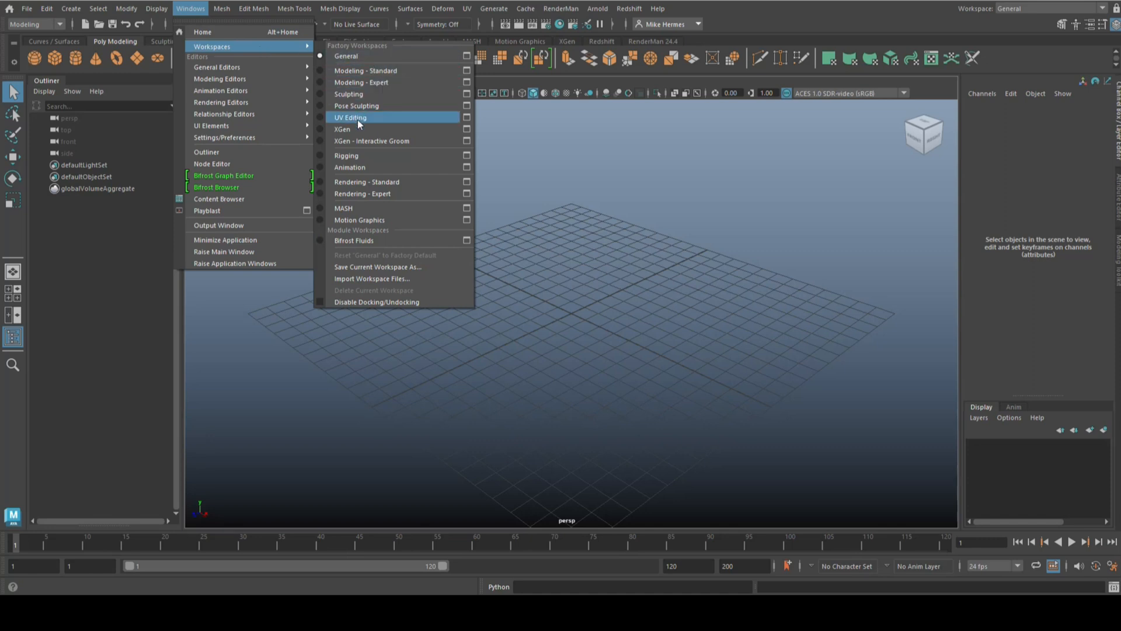
pyautogui.moveTo(357, 70)
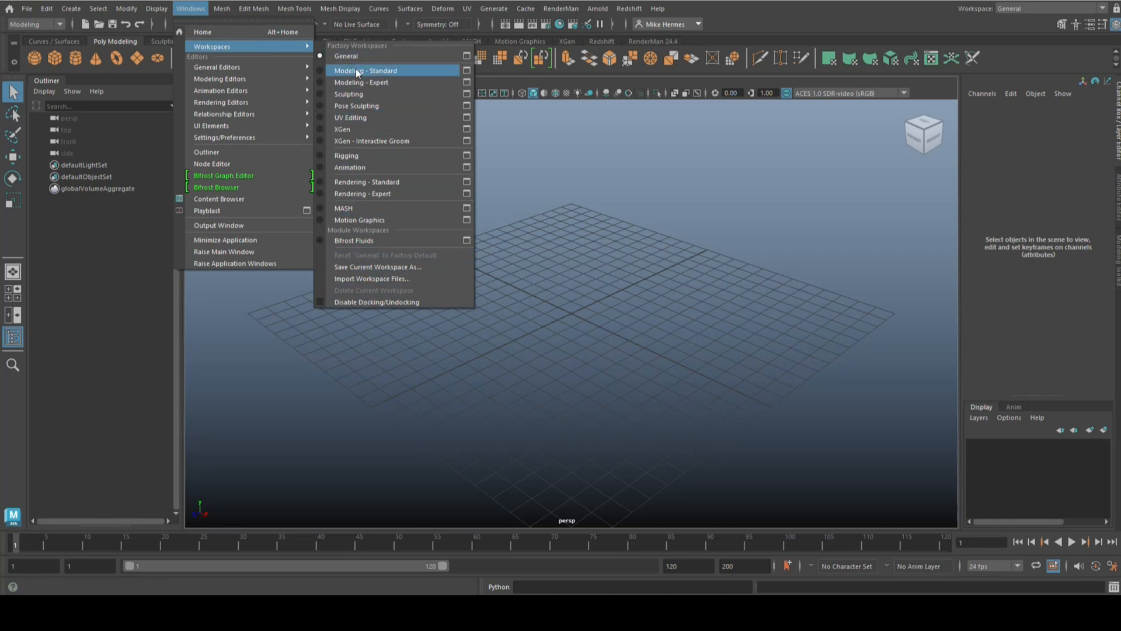
pyautogui.moveTo(233, 67)
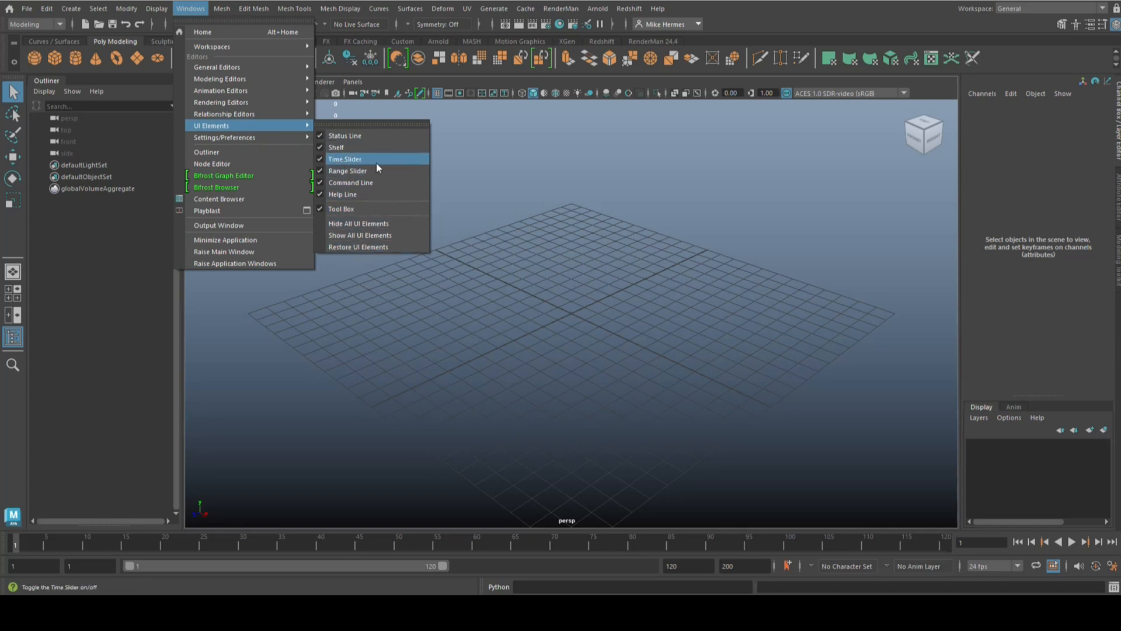
pyautogui.moveTo(397, 167)
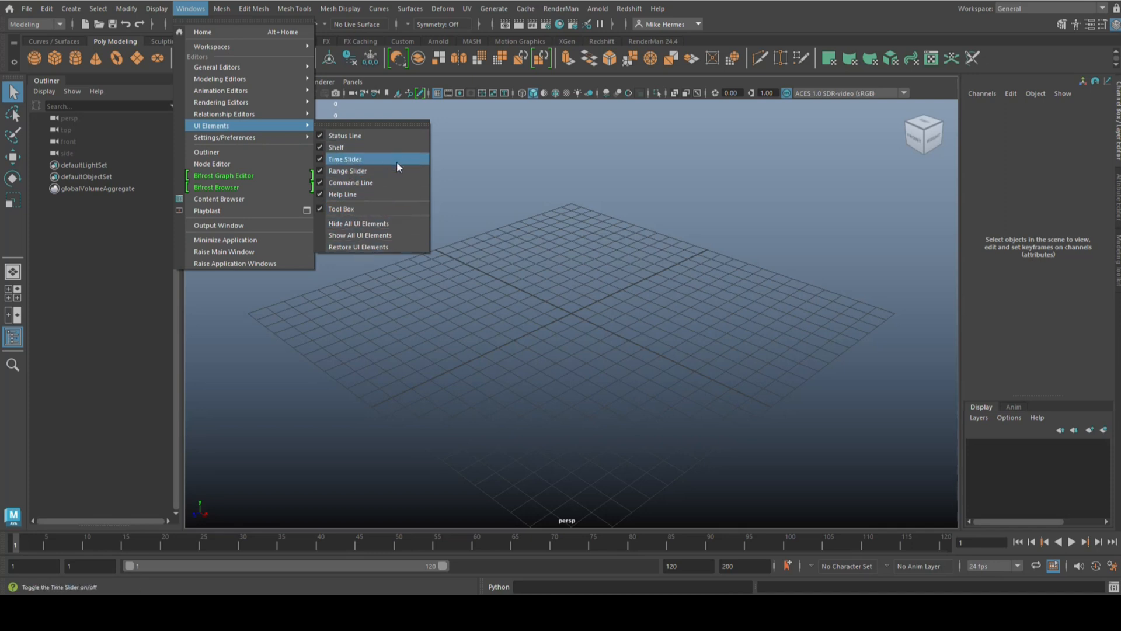
pyautogui.moveTo(348, 170)
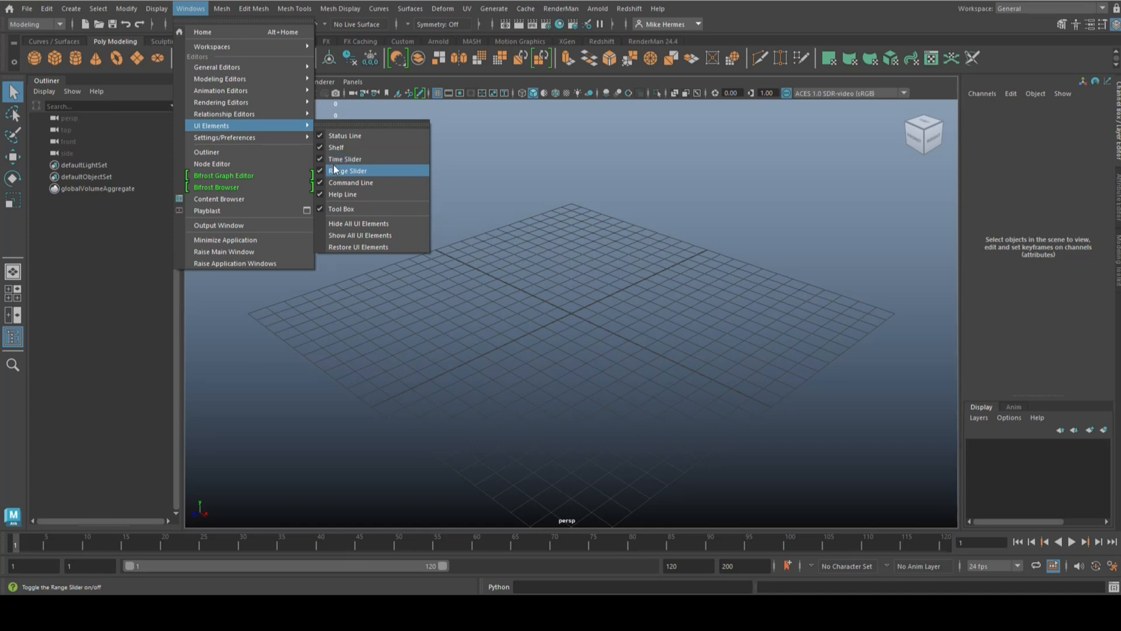
pyautogui.moveTo(346, 158)
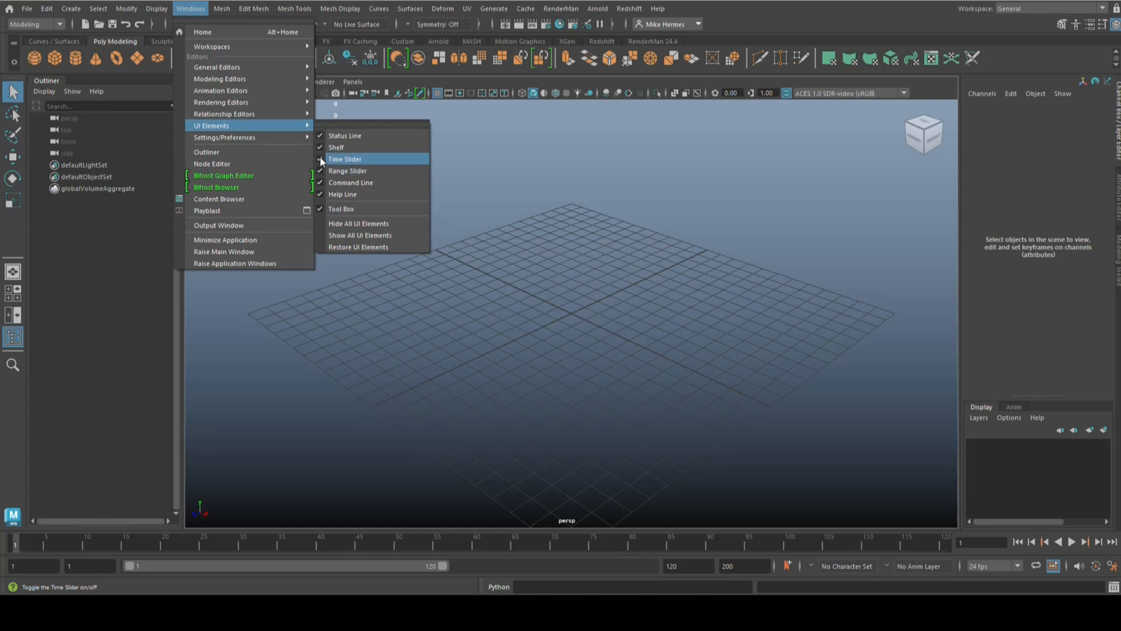
# Uncheck Time Slider, Range Slider and Help Line under Windows > UI Elements
pyautogui.click(345, 159)
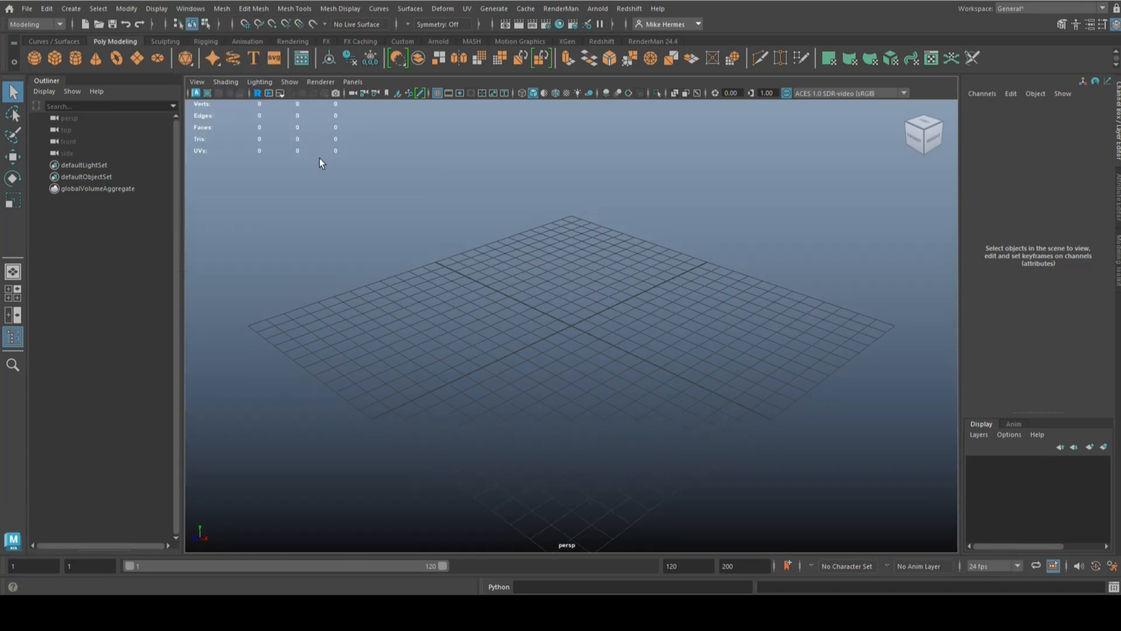
pyautogui.click(190, 8)
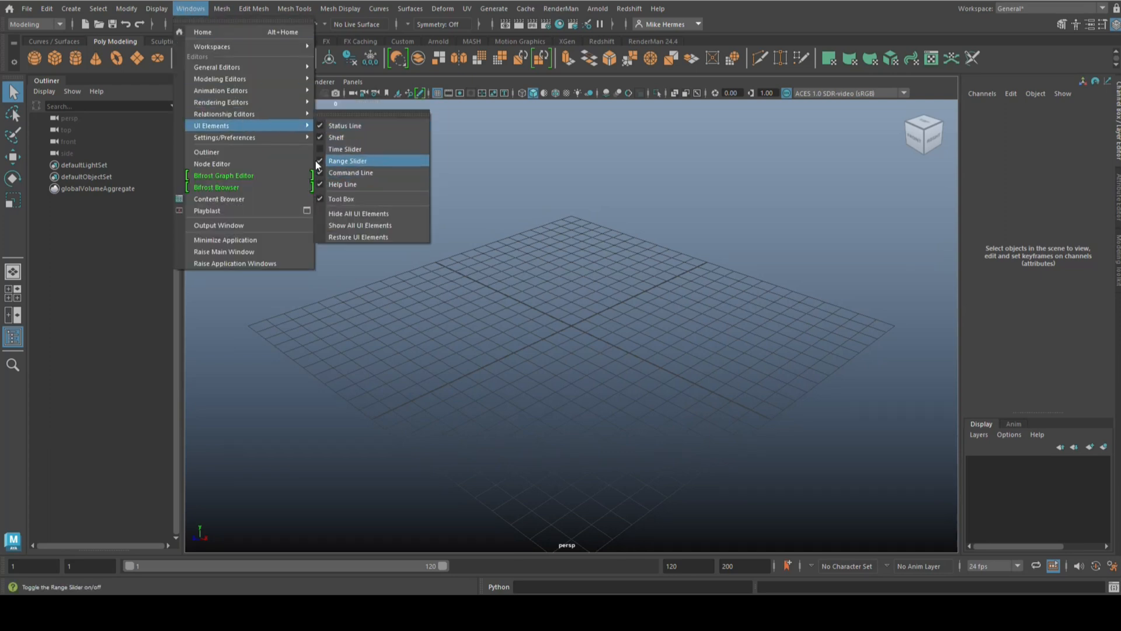
pyautogui.click(348, 160)
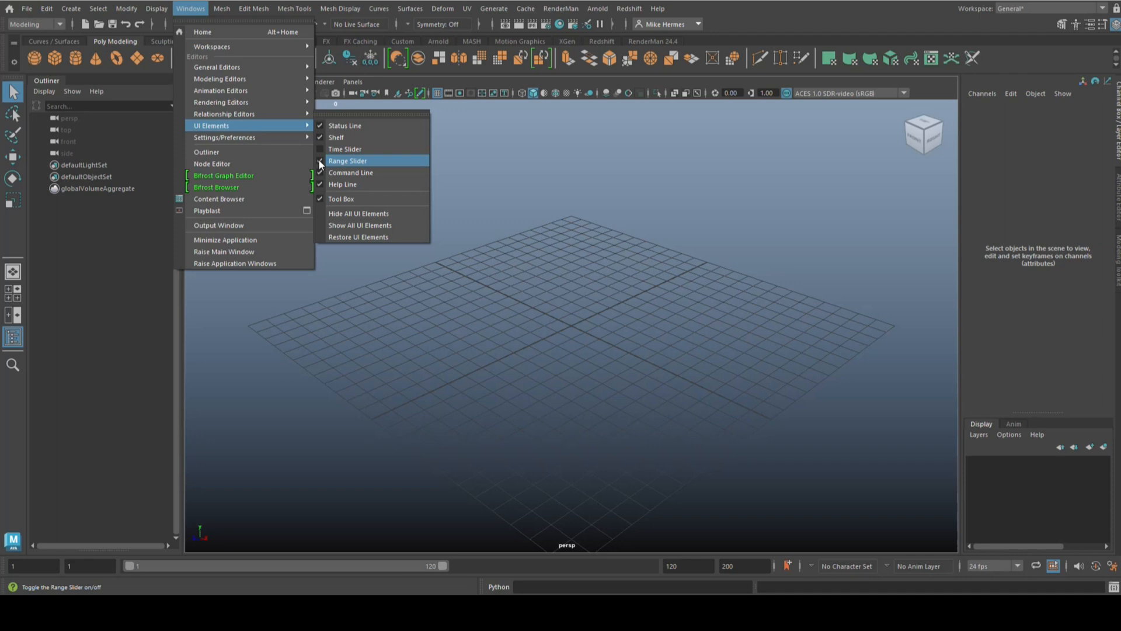
pyautogui.click(348, 160)
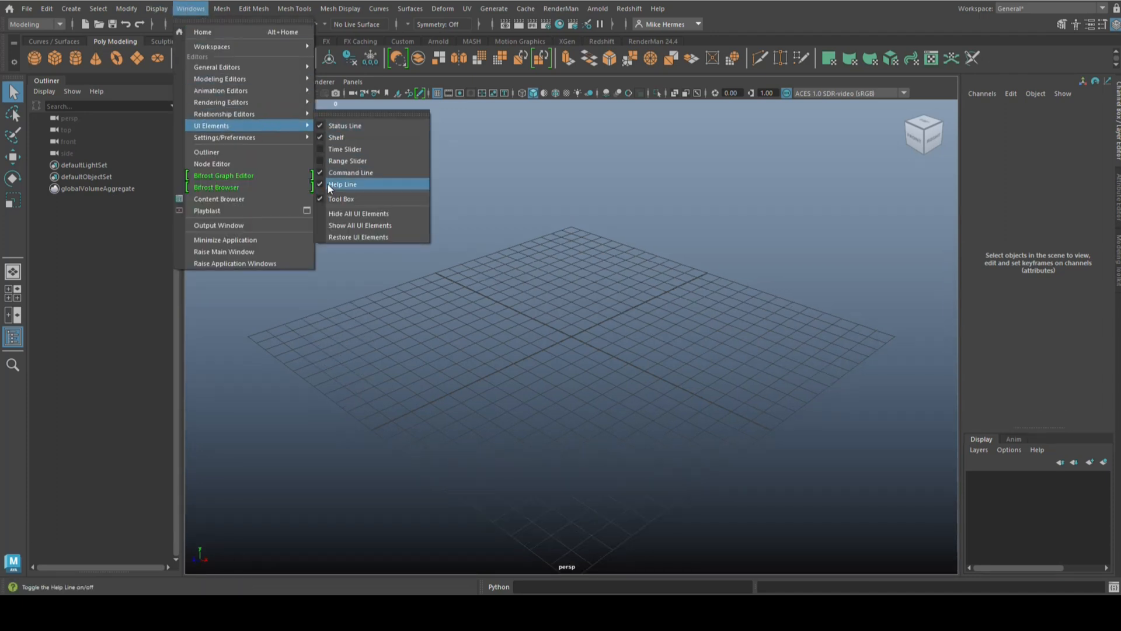
pyautogui.click(342, 183)
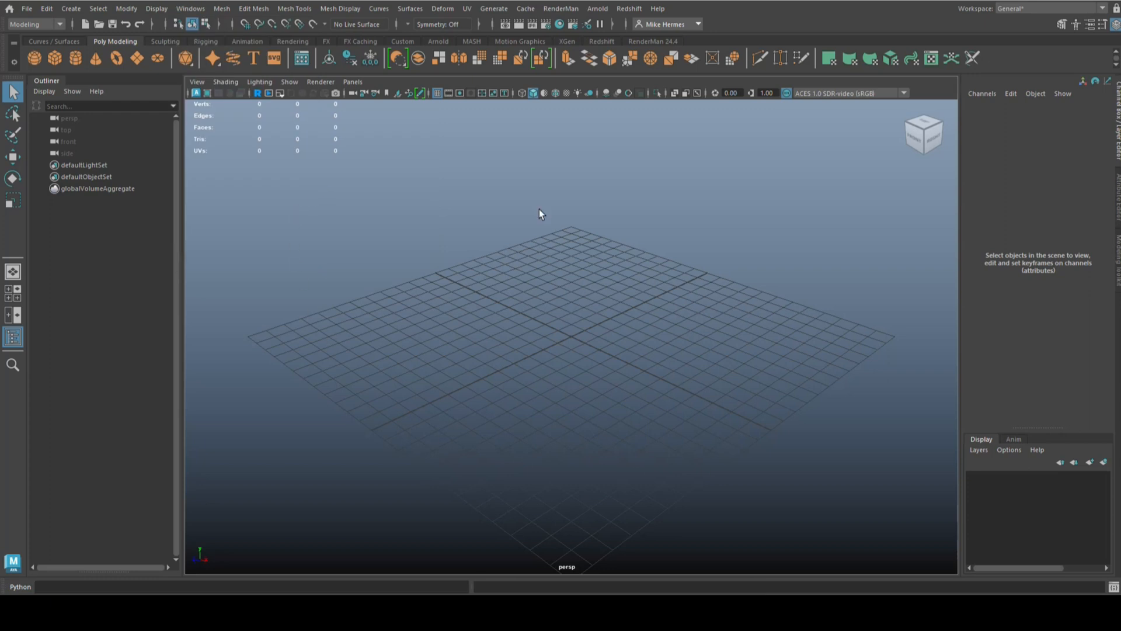
pyautogui.moveTo(528, 257)
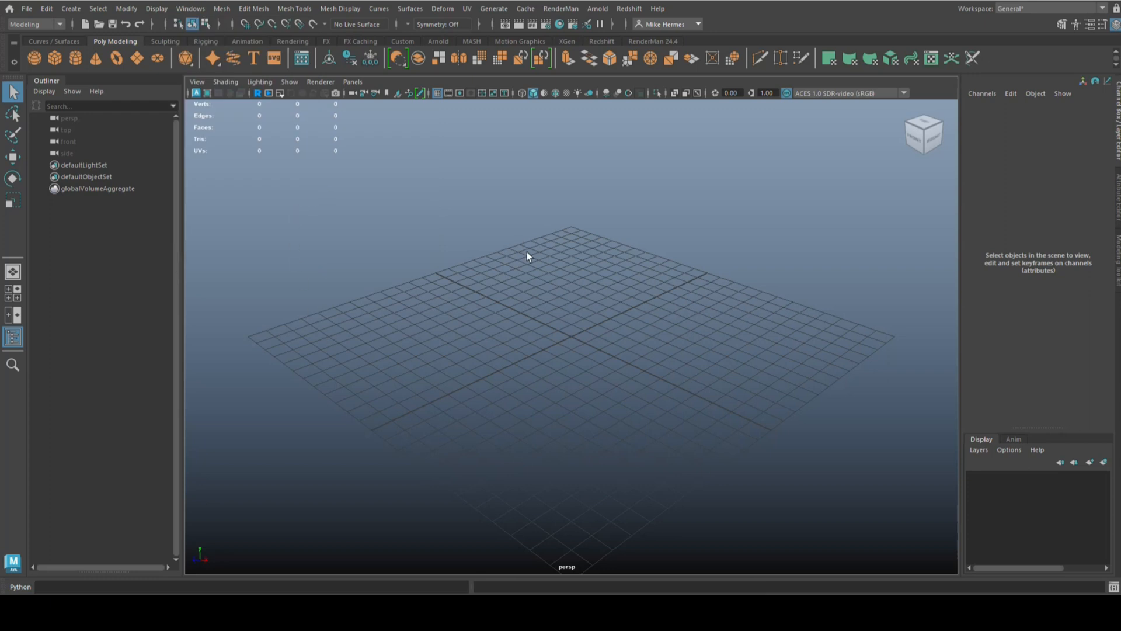
pyautogui.moveTo(518, 411)
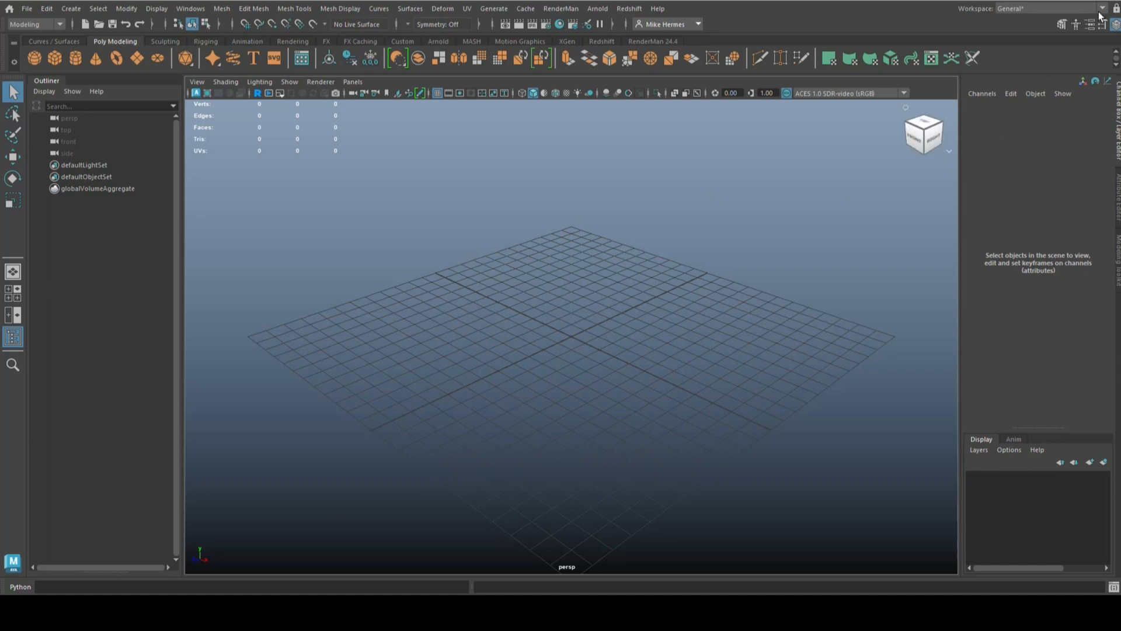
# Reset the current workspace again to bring back the sliders and help line, then dismiss the Windows menu
pyautogui.click(1103, 8)
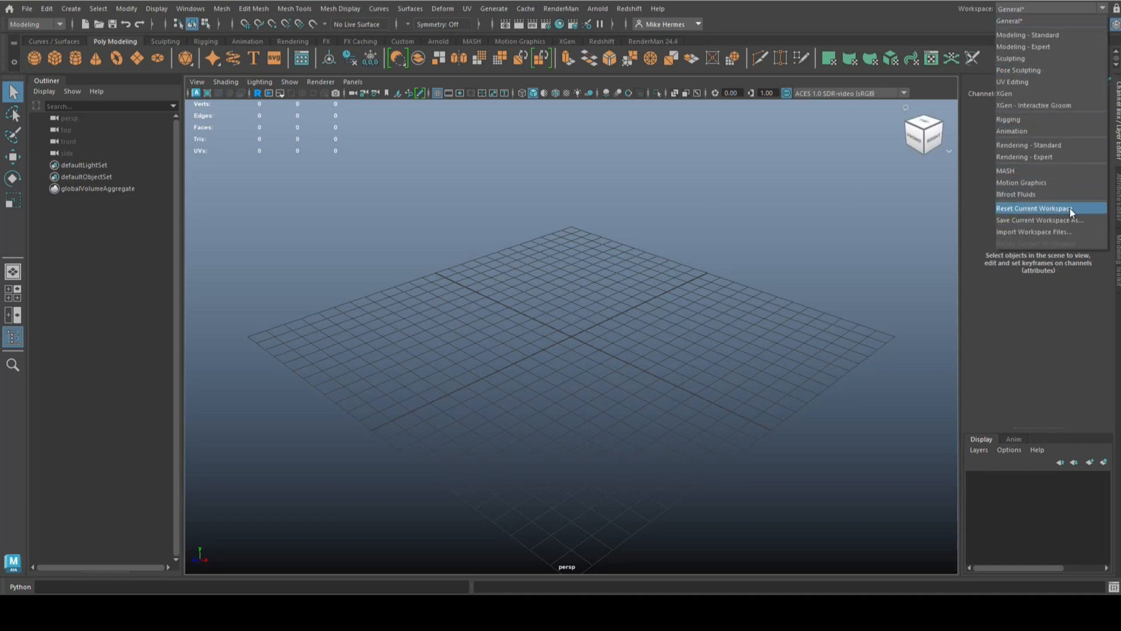
pyautogui.click(1037, 208)
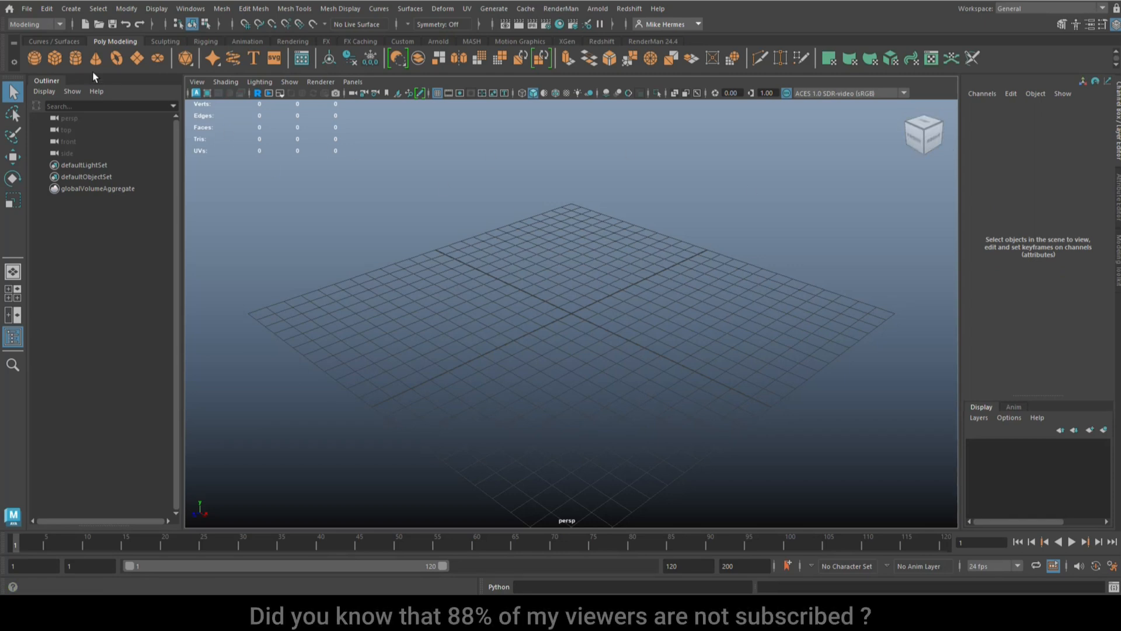
pyautogui.click(189, 8)
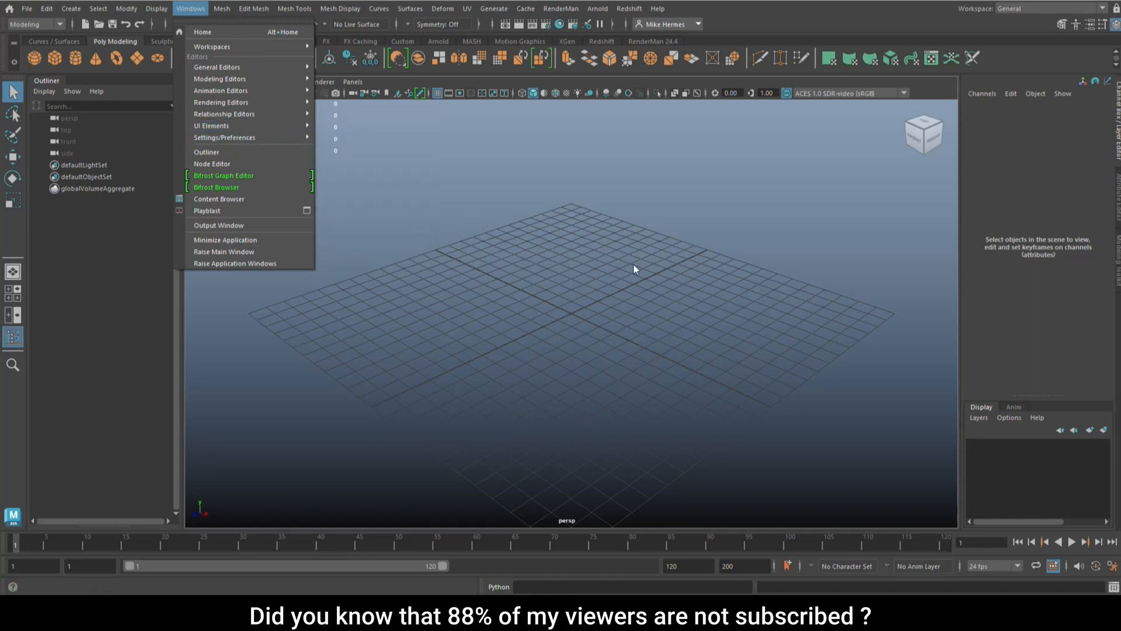
pyautogui.click(492, 211)
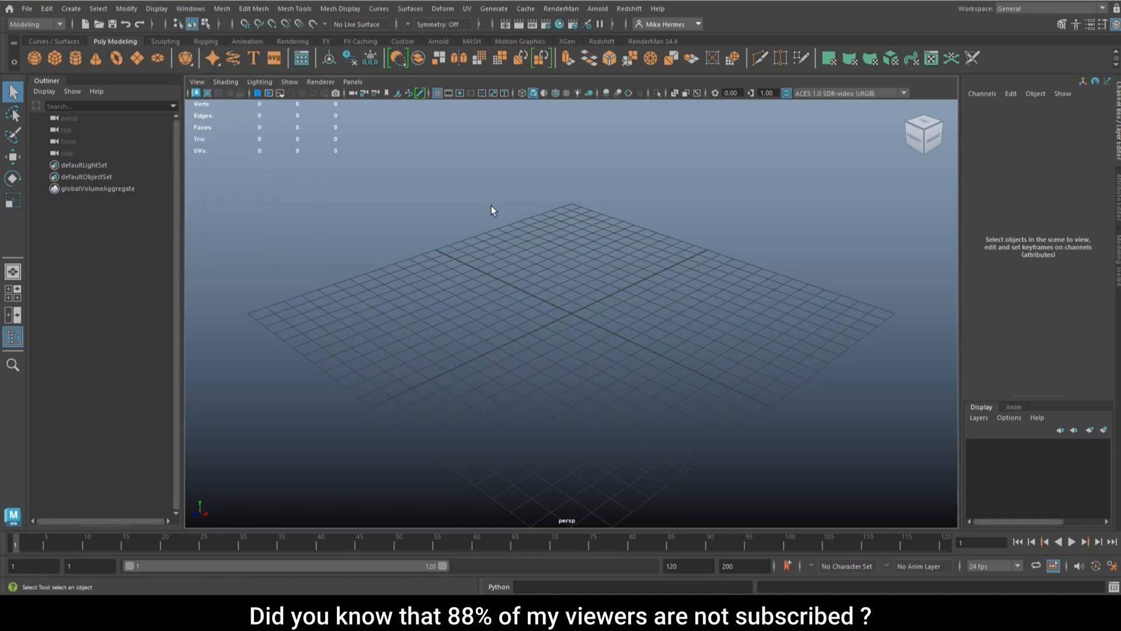
pyautogui.moveTo(891, 423)
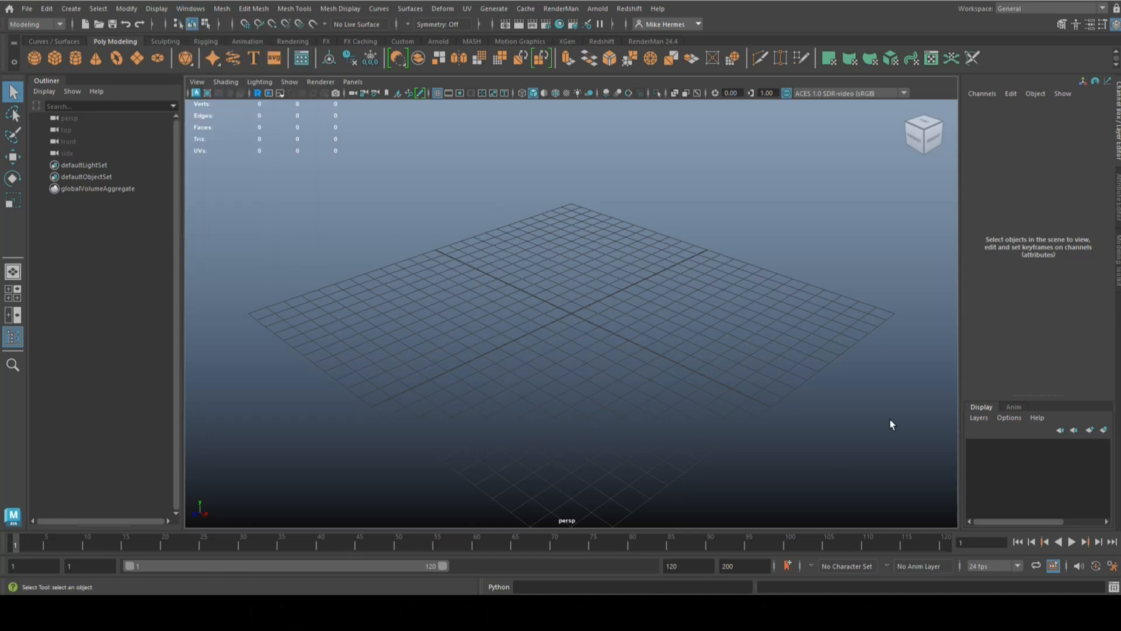
pyautogui.moveTo(732, 358)
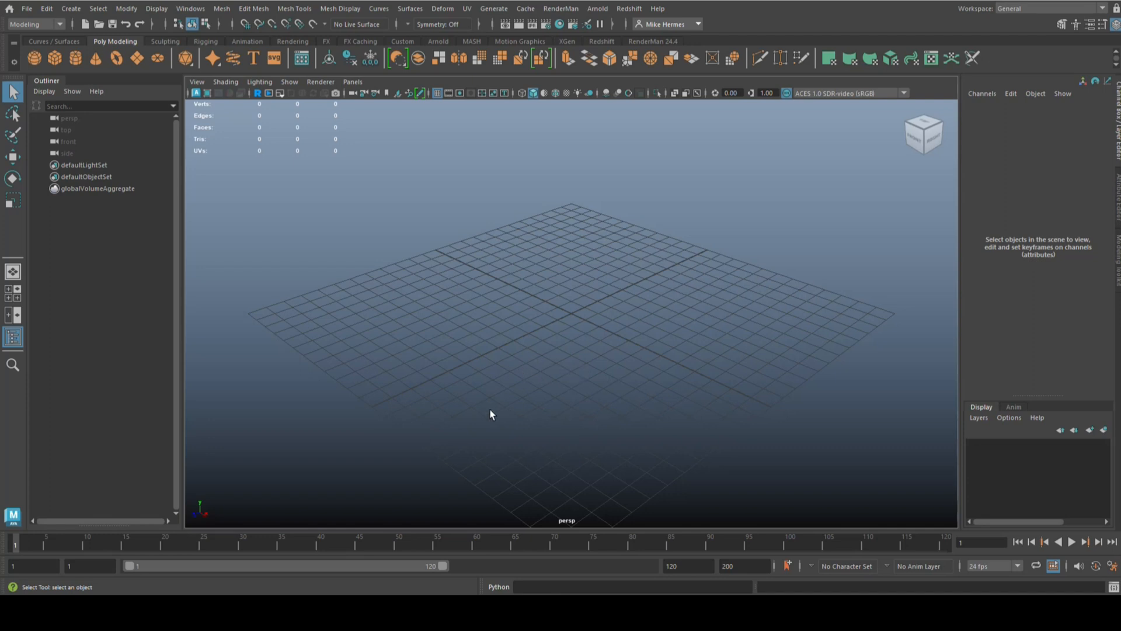
pyautogui.moveTo(552, 391)
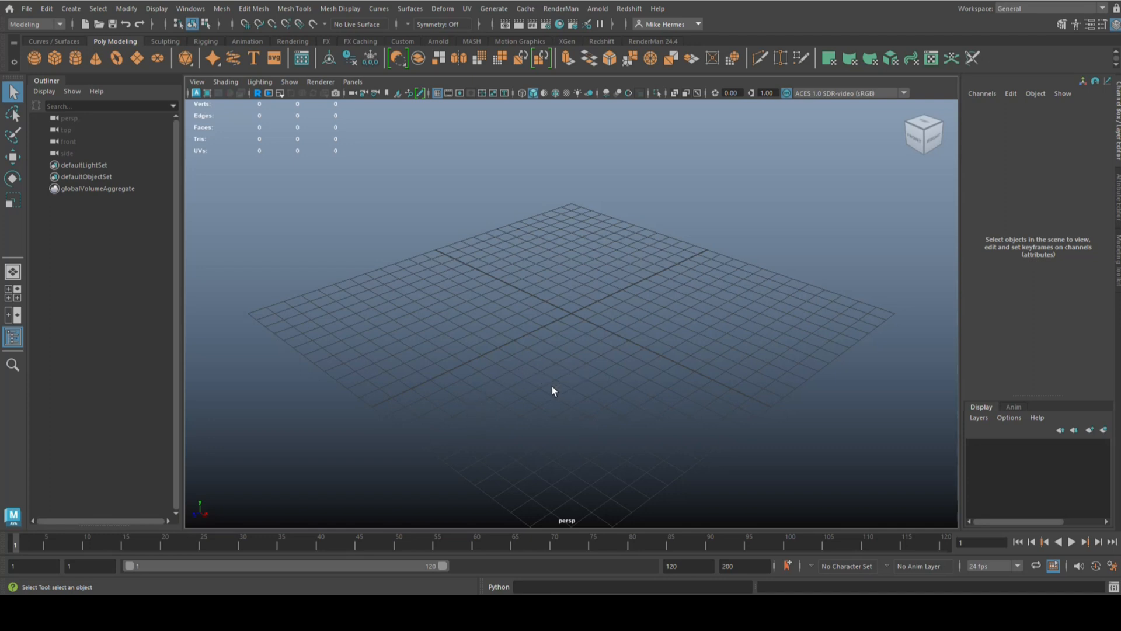
pyautogui.moveTo(591, 350)
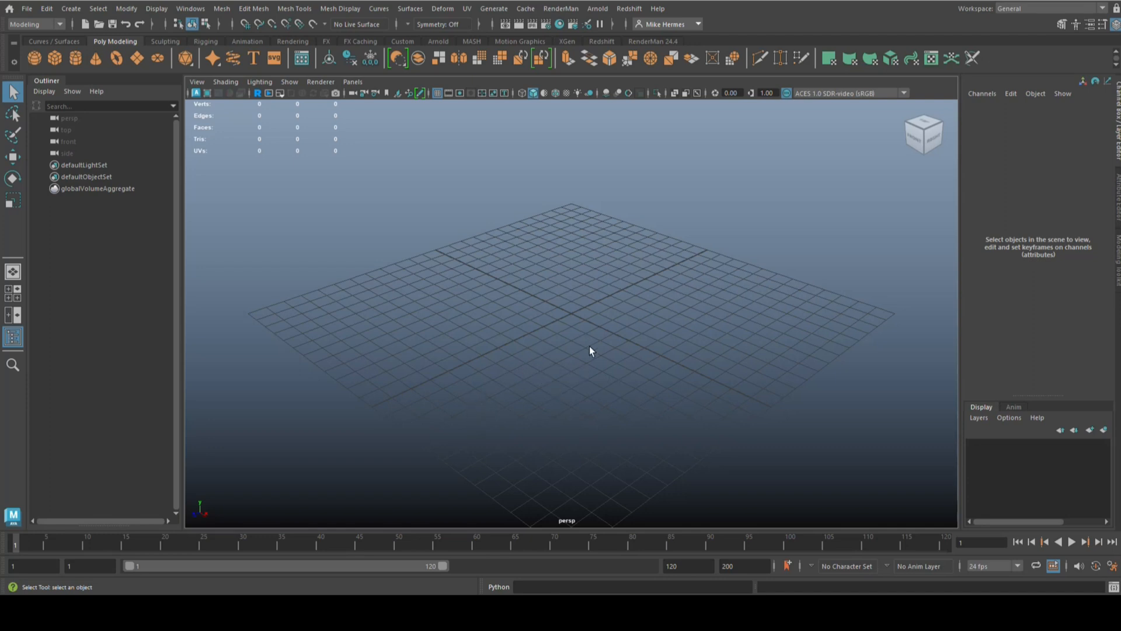
pyautogui.moveTo(640, 370)
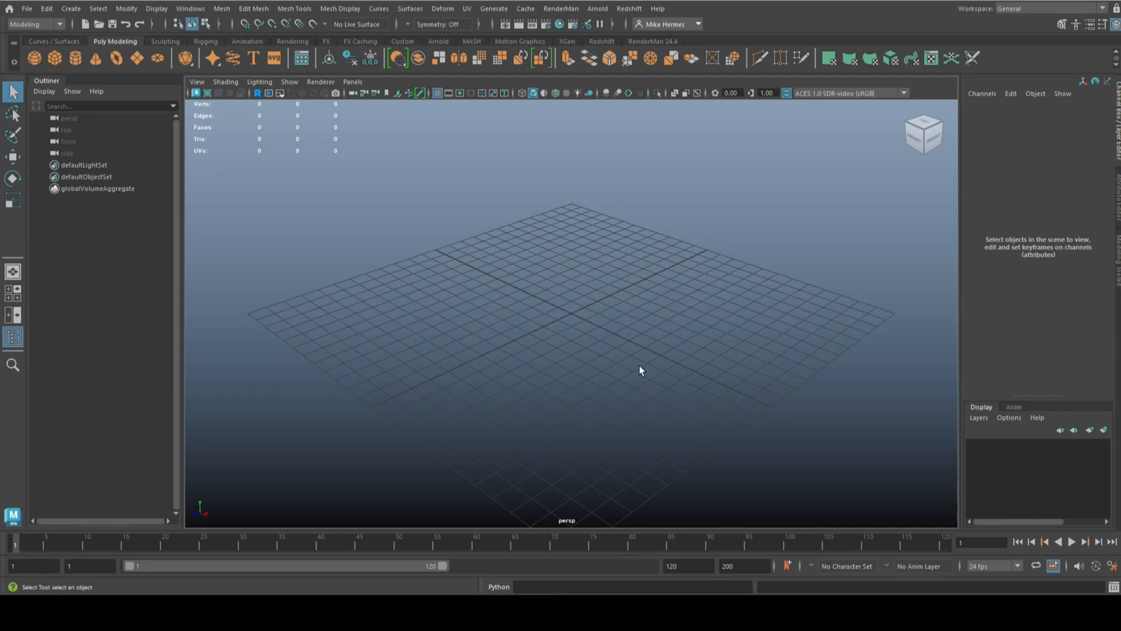
pyautogui.moveTo(624, 362)
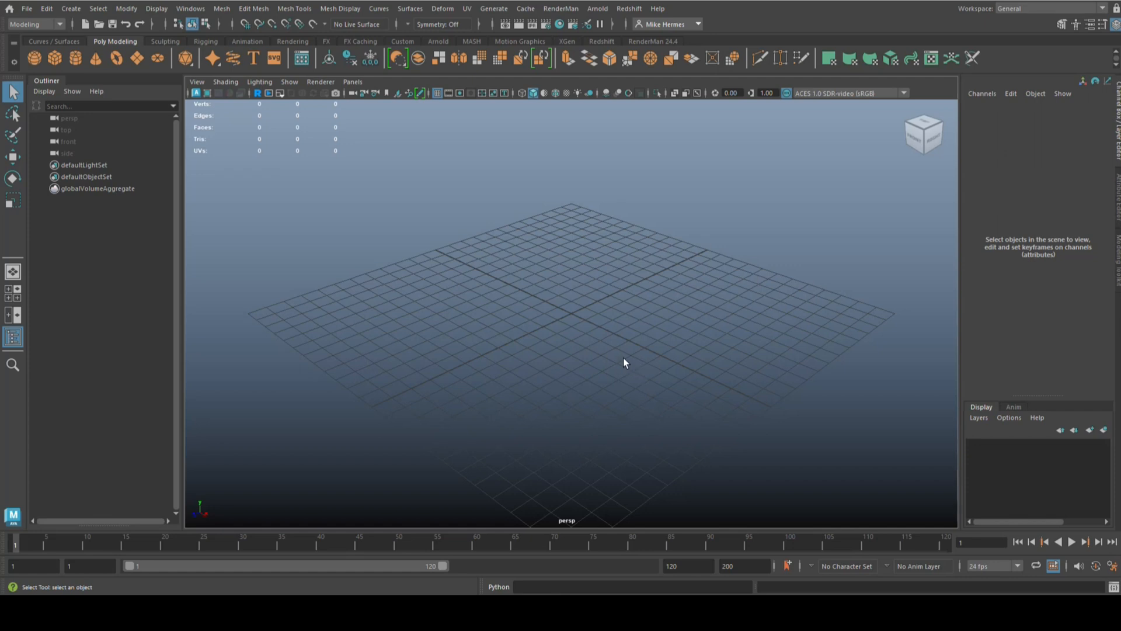
pyautogui.moveTo(694, 360)
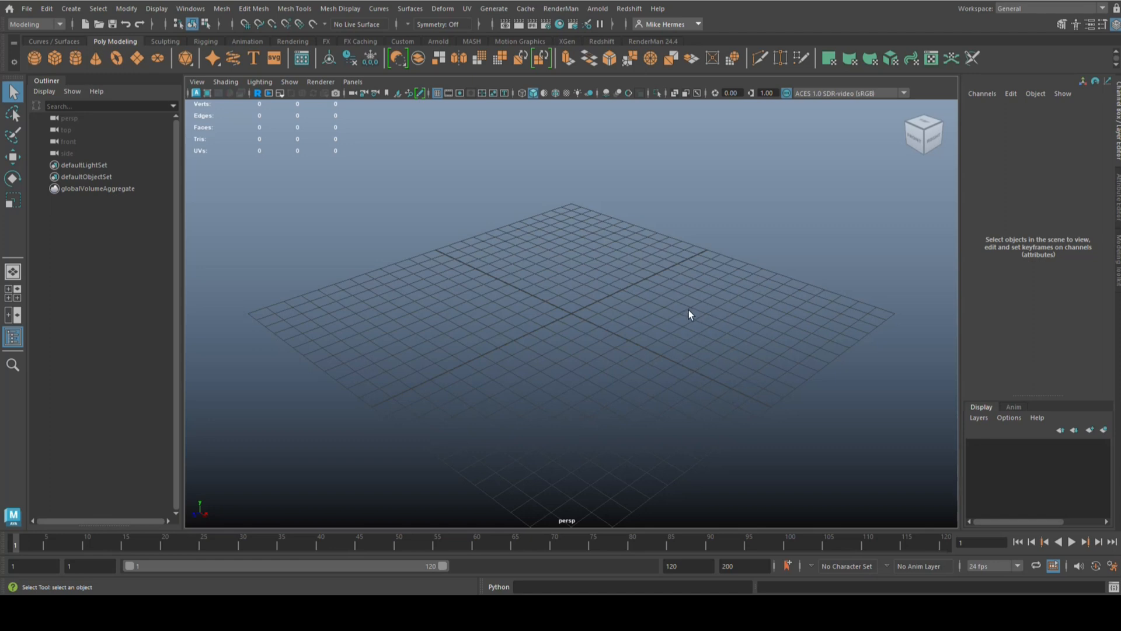
pyautogui.moveTo(643, 333)
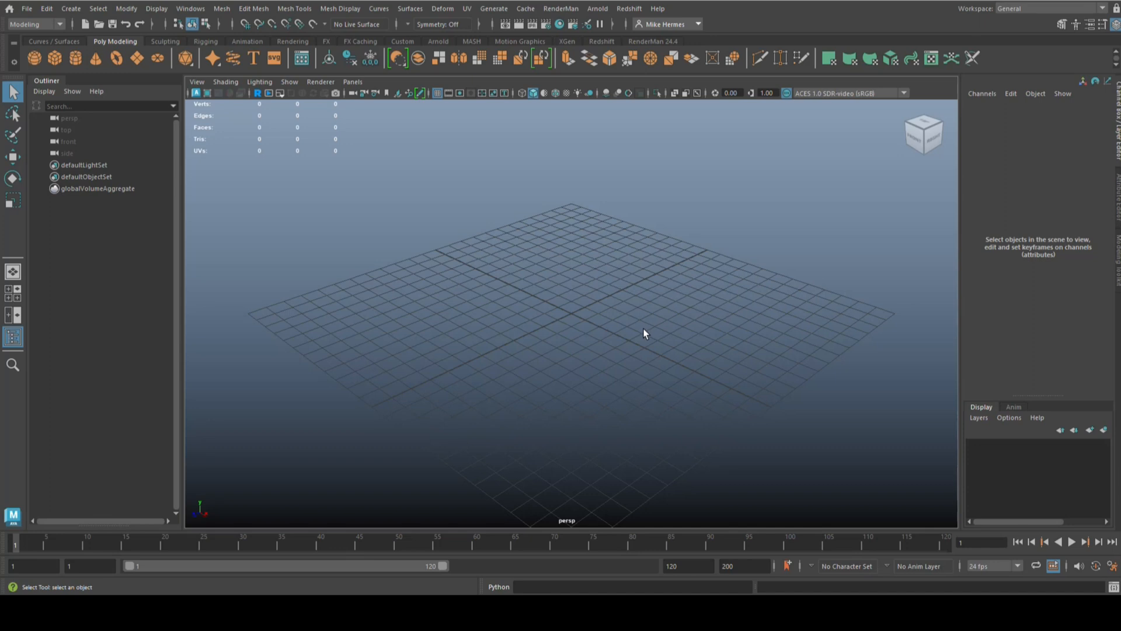
pyautogui.moveTo(661, 333)
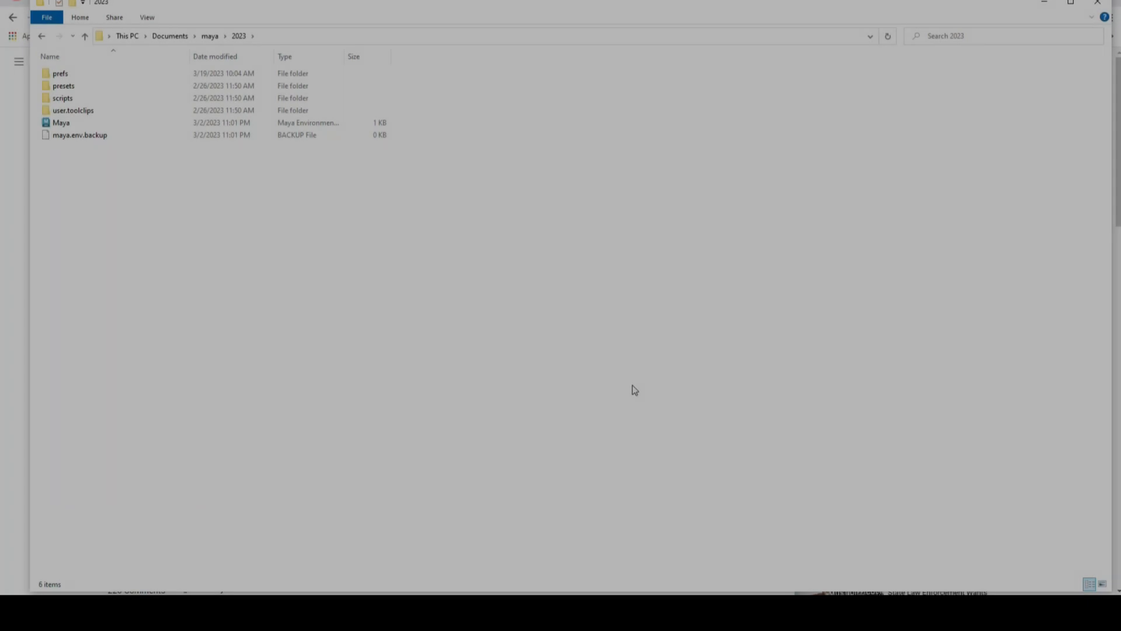
# Look inside the prefs folder at its hotkeys, shelves and userPrefs files, then go back up to 2023
pyautogui.click(59, 73)
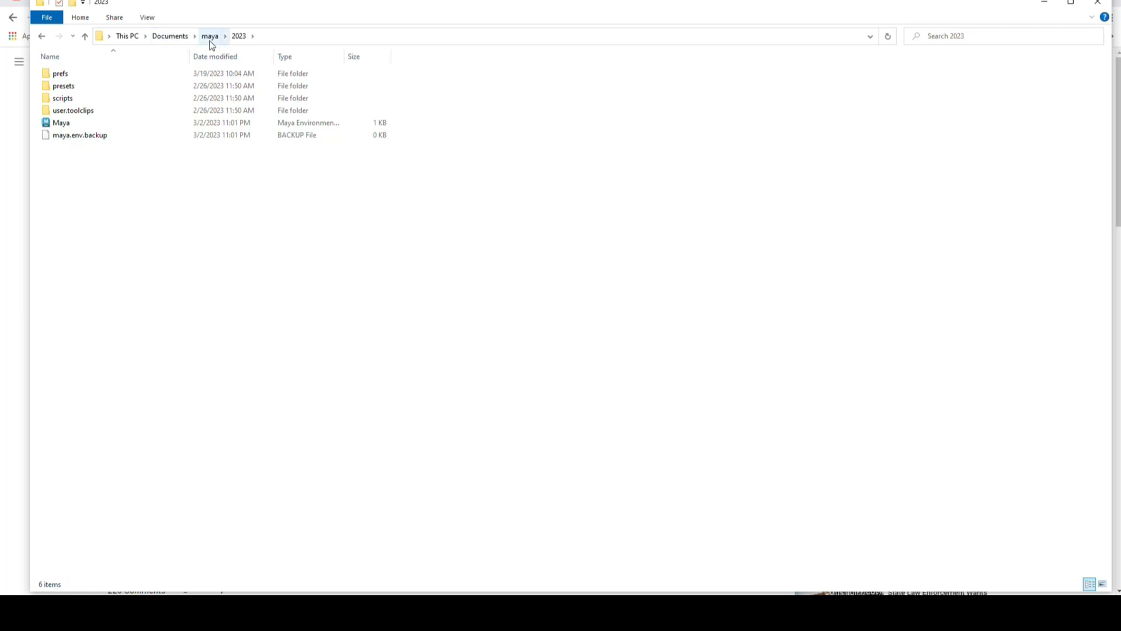
pyautogui.moveTo(241, 36)
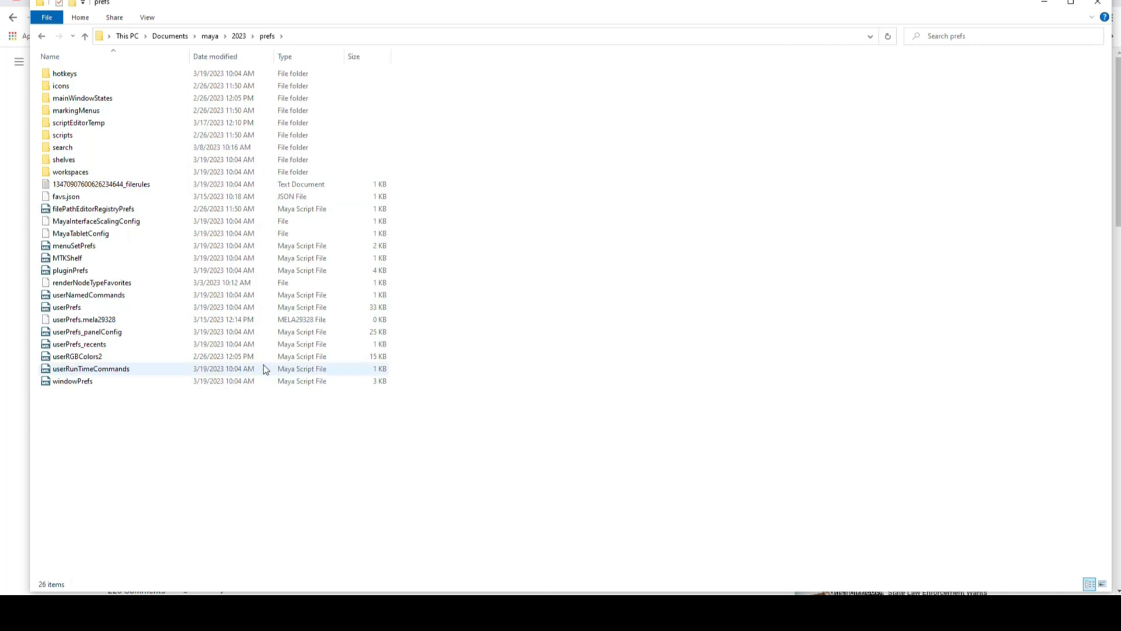
pyautogui.moveTo(91, 50)
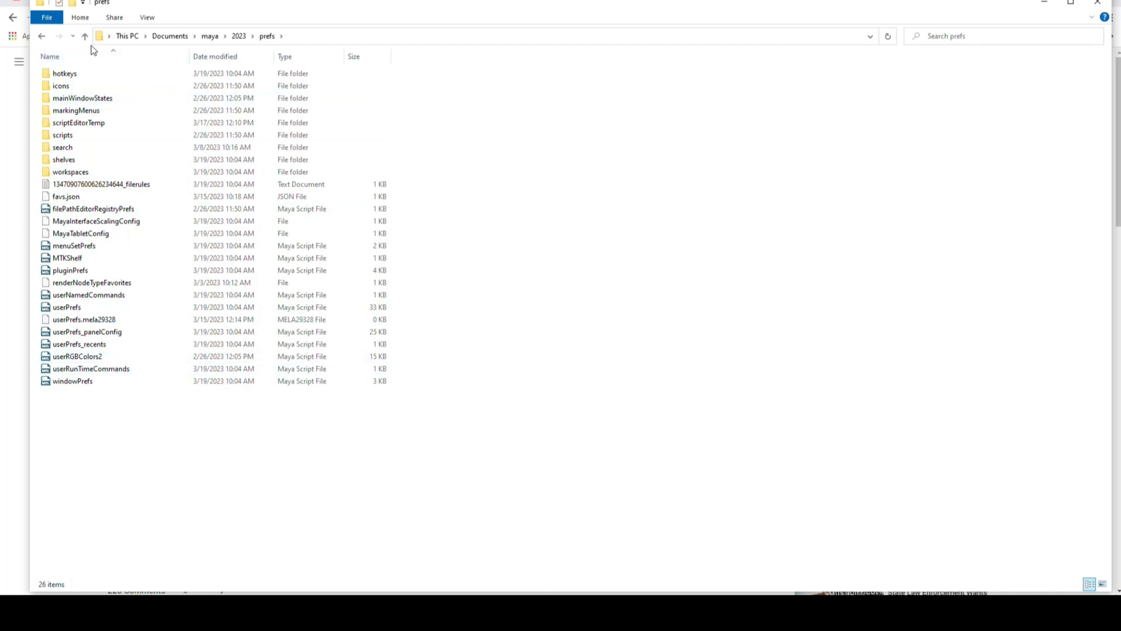
pyautogui.click(84, 36)
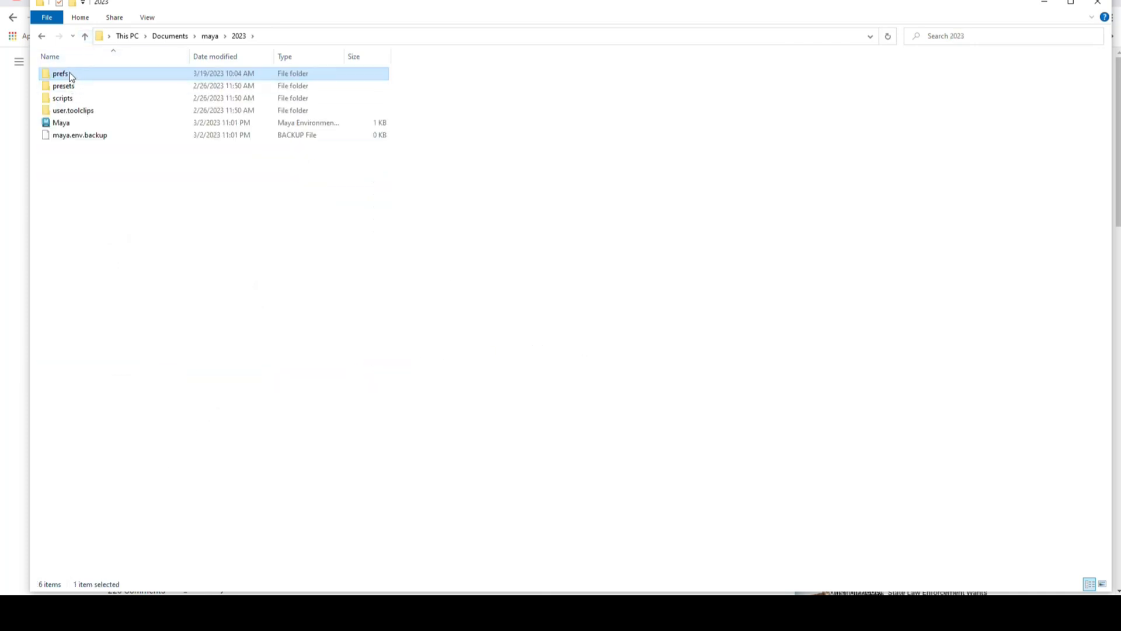
pyautogui.moveTo(80, 80)
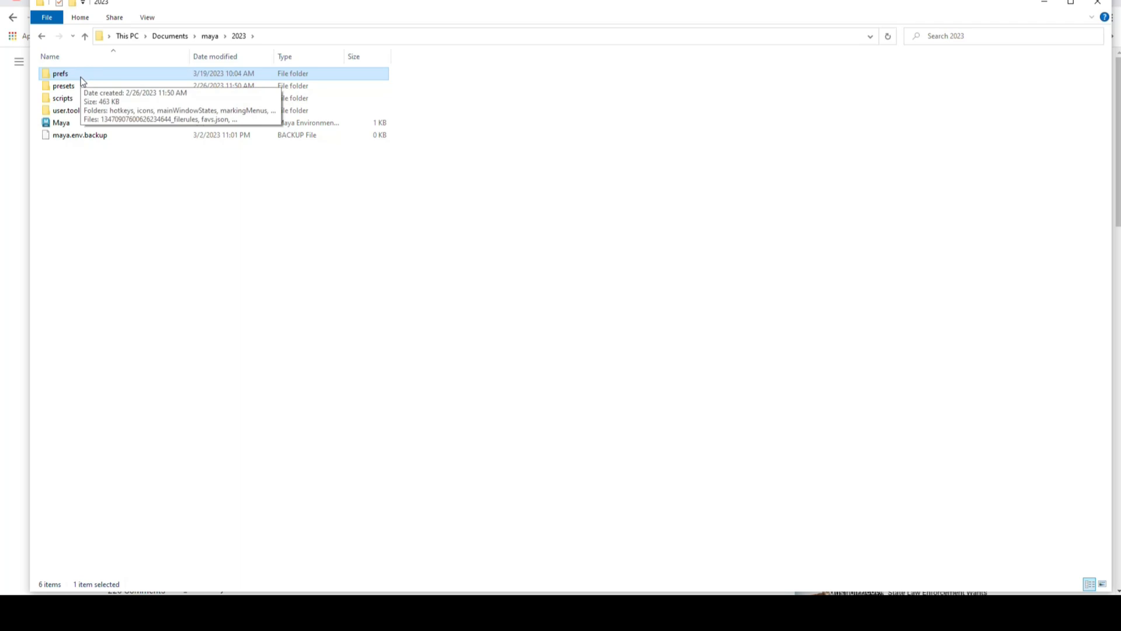
# Rename the prefs folder to 'prefsold' via the right-click Rename command
pyautogui.rightClick(60, 72)
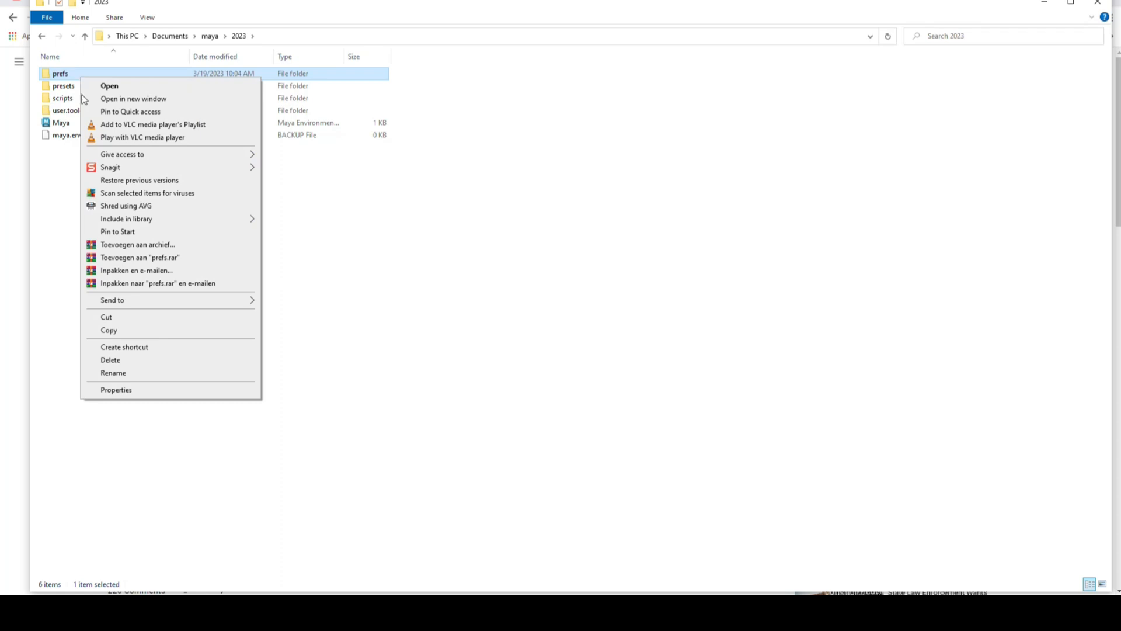
pyautogui.click(114, 373)
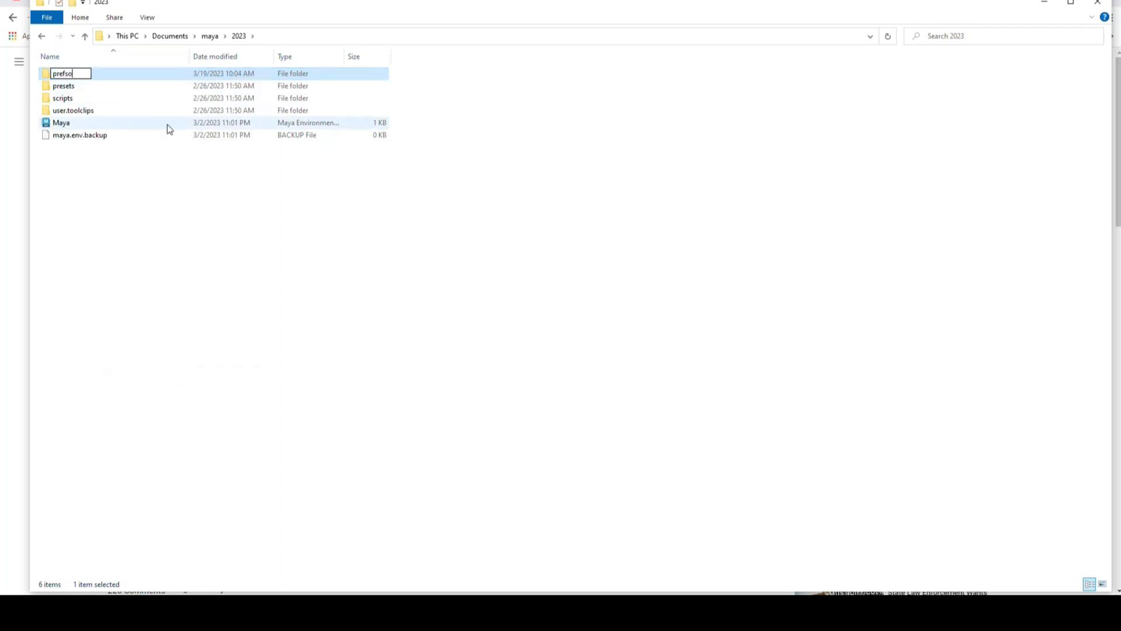
pyautogui.write('ld')
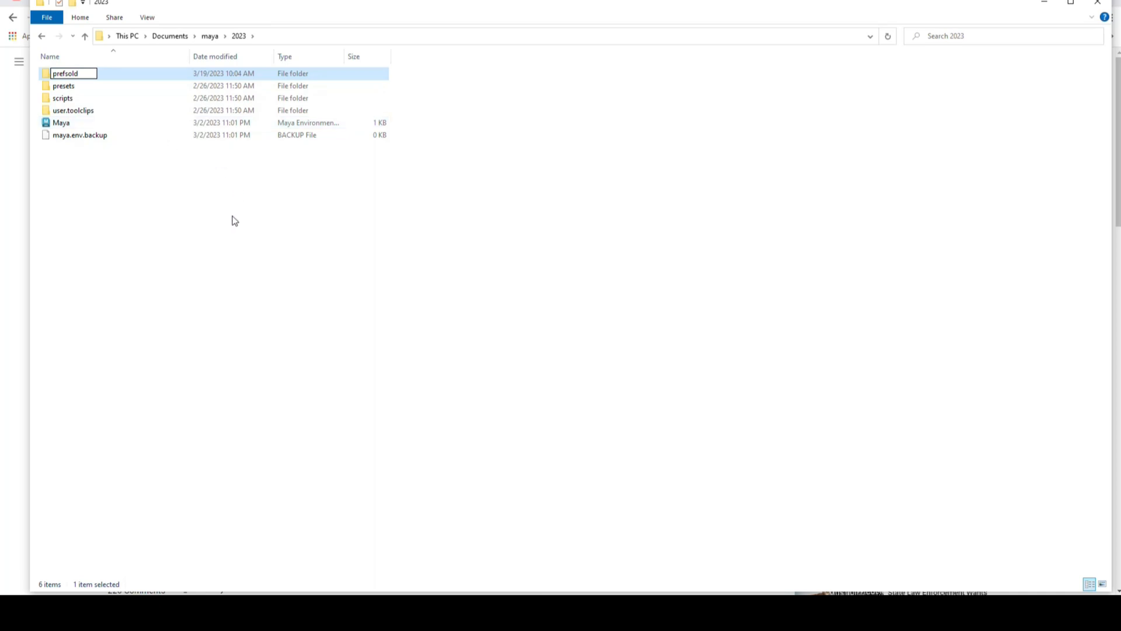
pyautogui.click(530, 192)
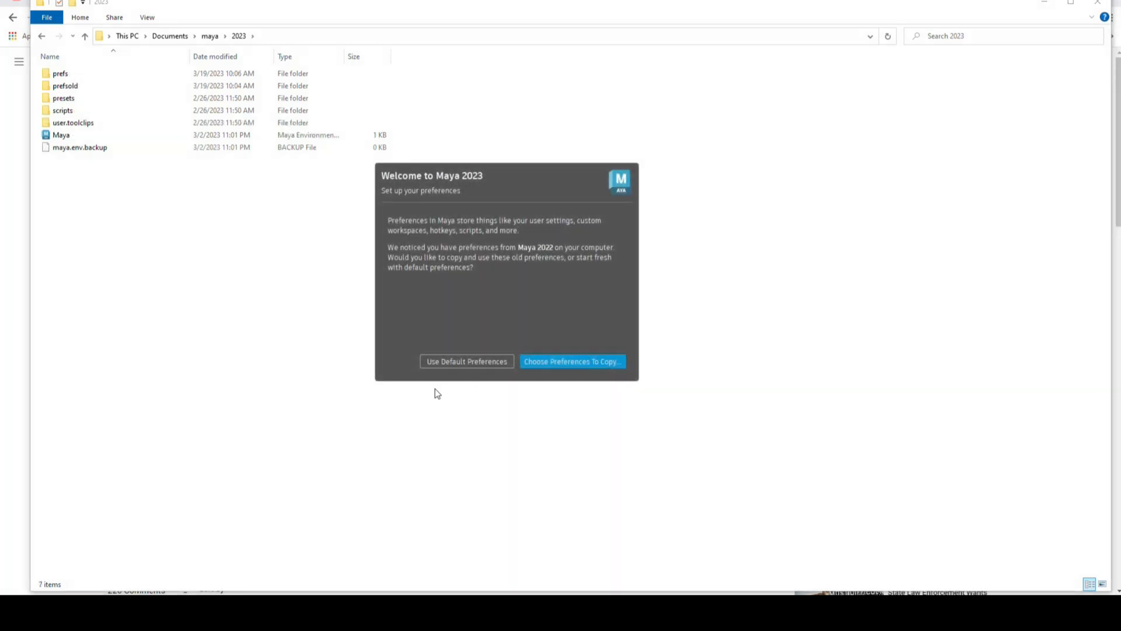
pyautogui.moveTo(539, 251)
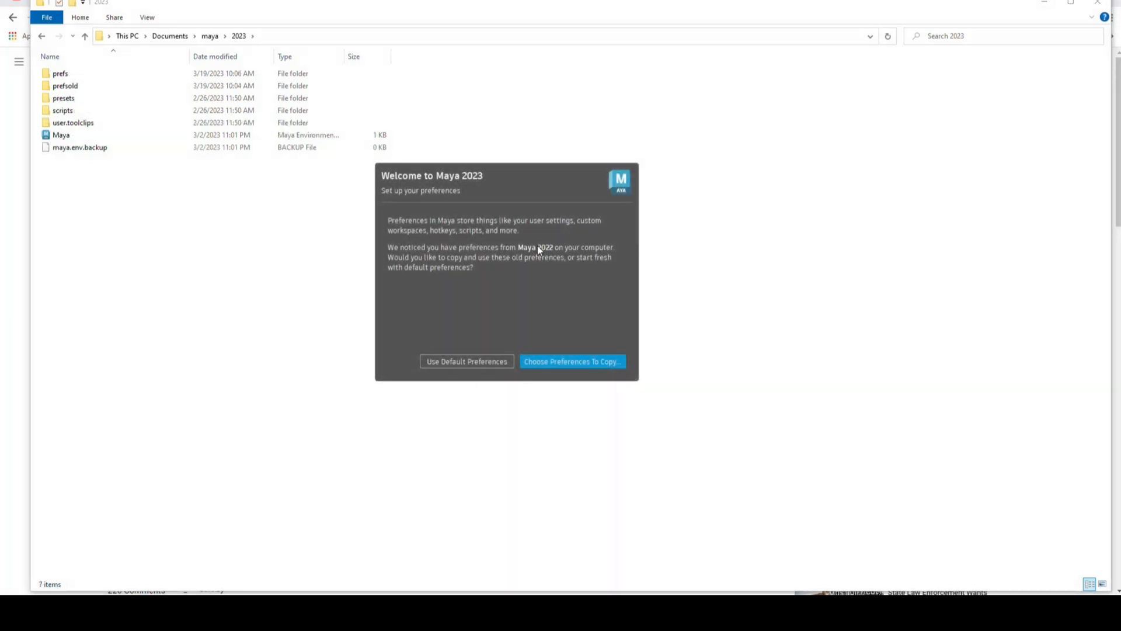
pyautogui.moveTo(928, 373)
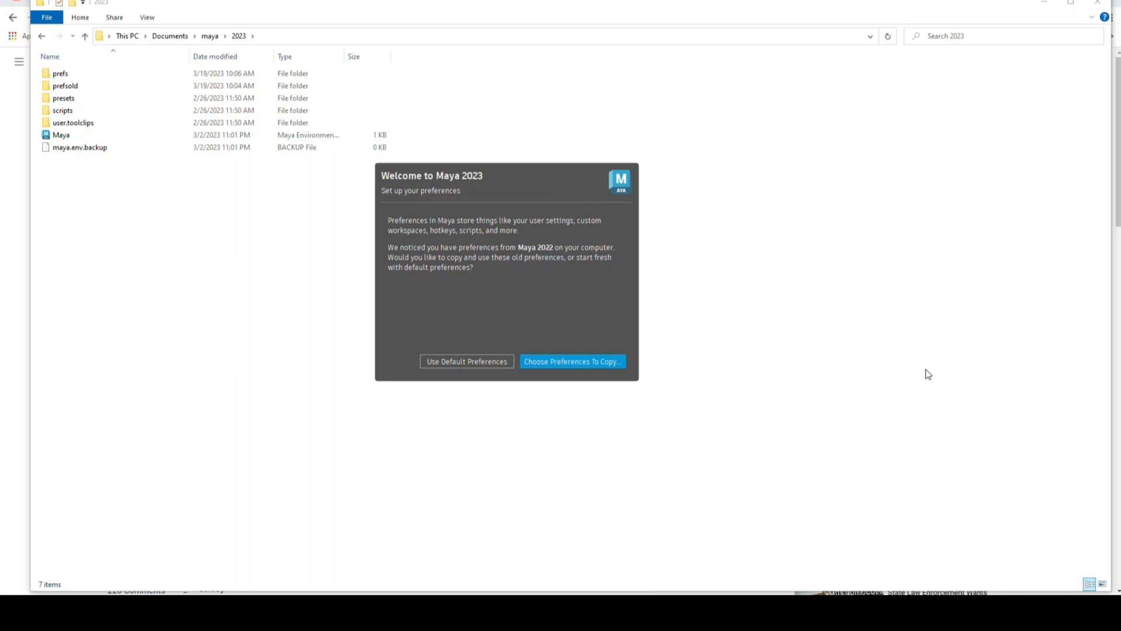
pyautogui.moveTo(474, 444)
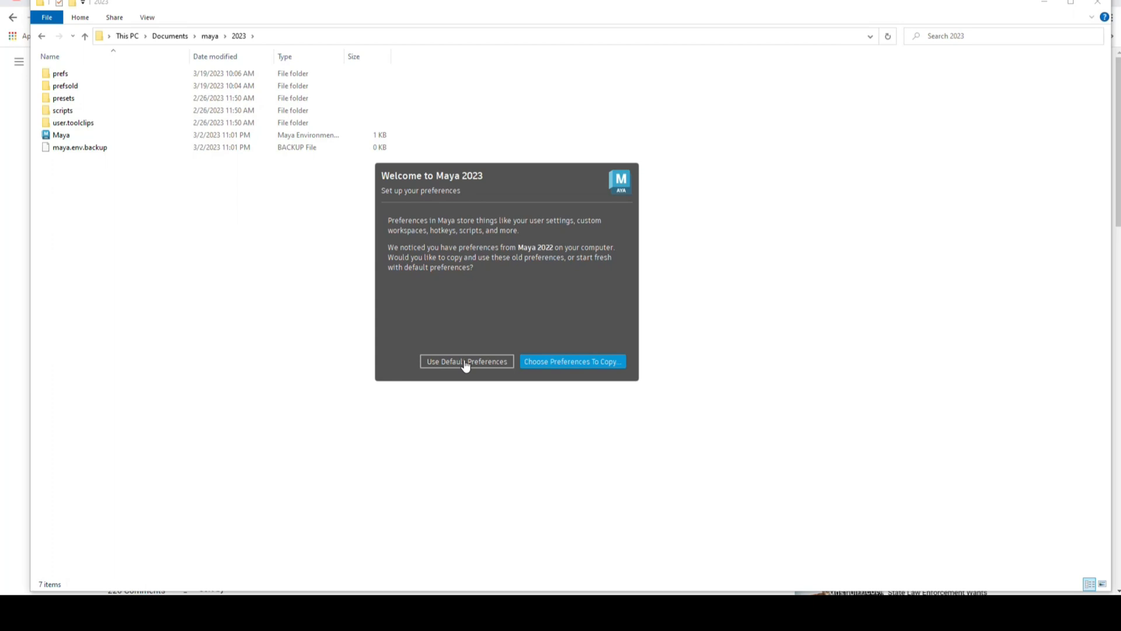
# Choose Use Default Preferences in the Welcome to Maya 2023 dialog
pyautogui.click(466, 361)
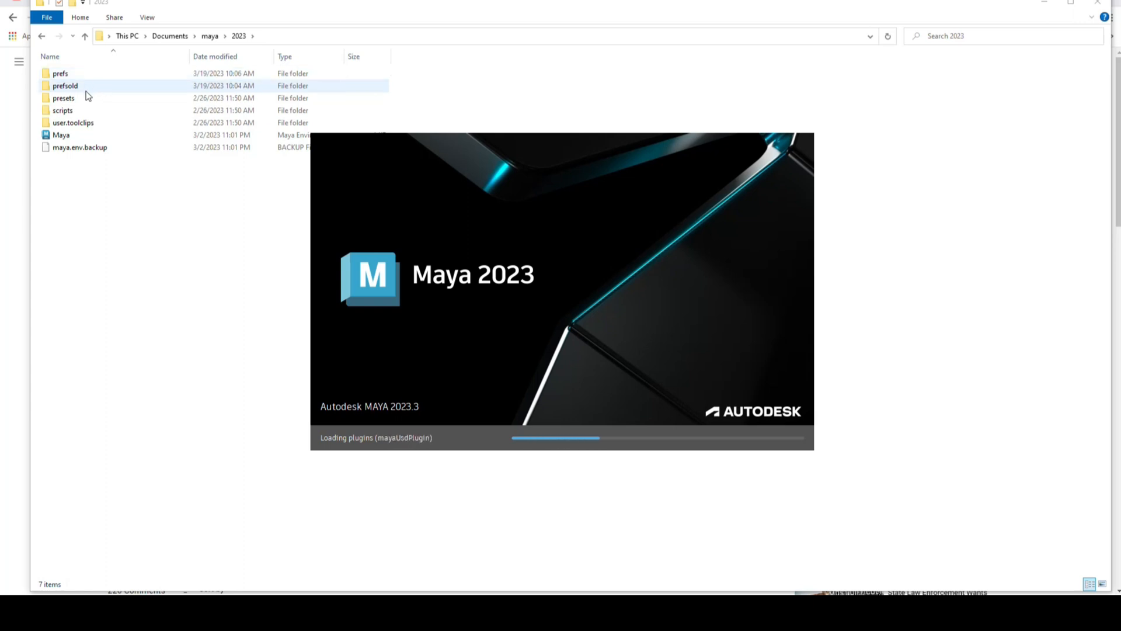
pyautogui.moveTo(165, 467)
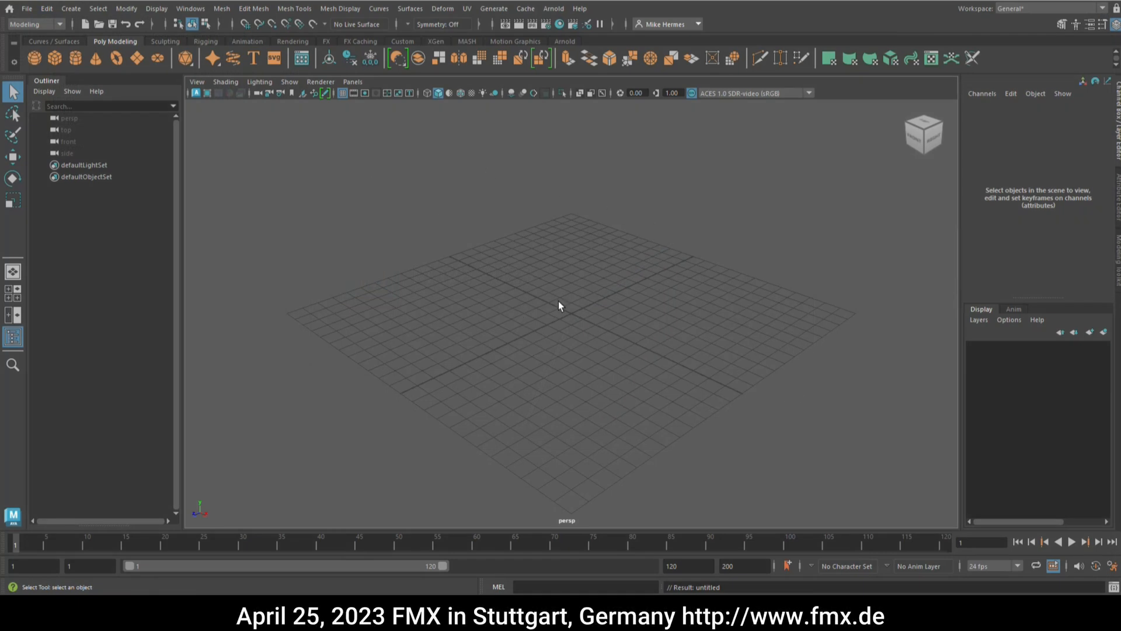
# Activate the Show Manipulator Tool in the freshly launched default-preference session
pyautogui.click(13, 244)
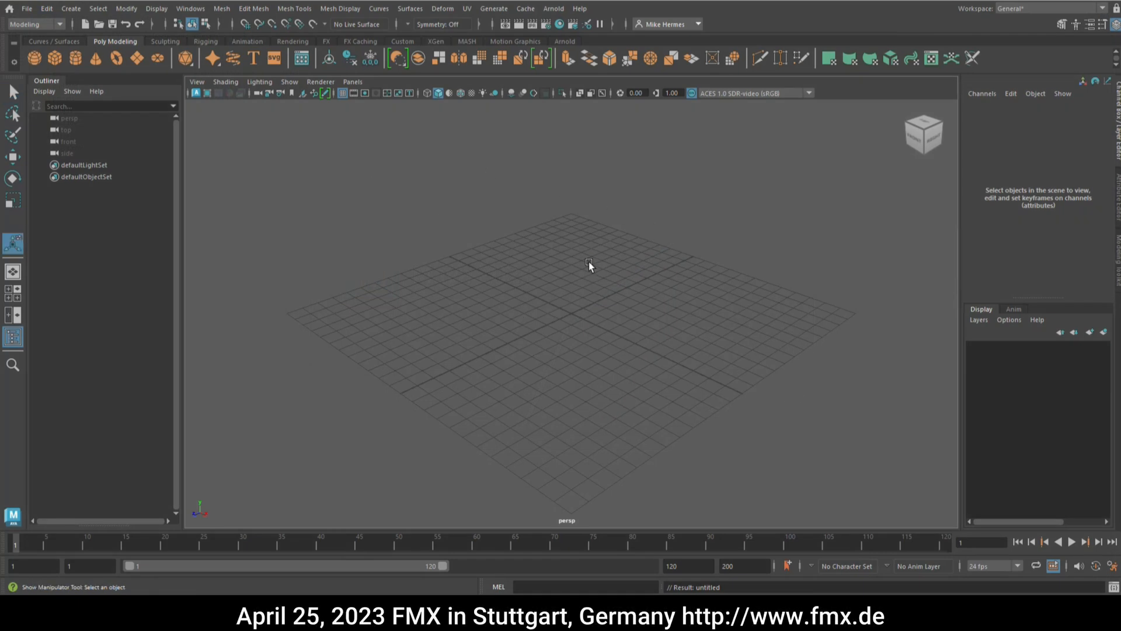